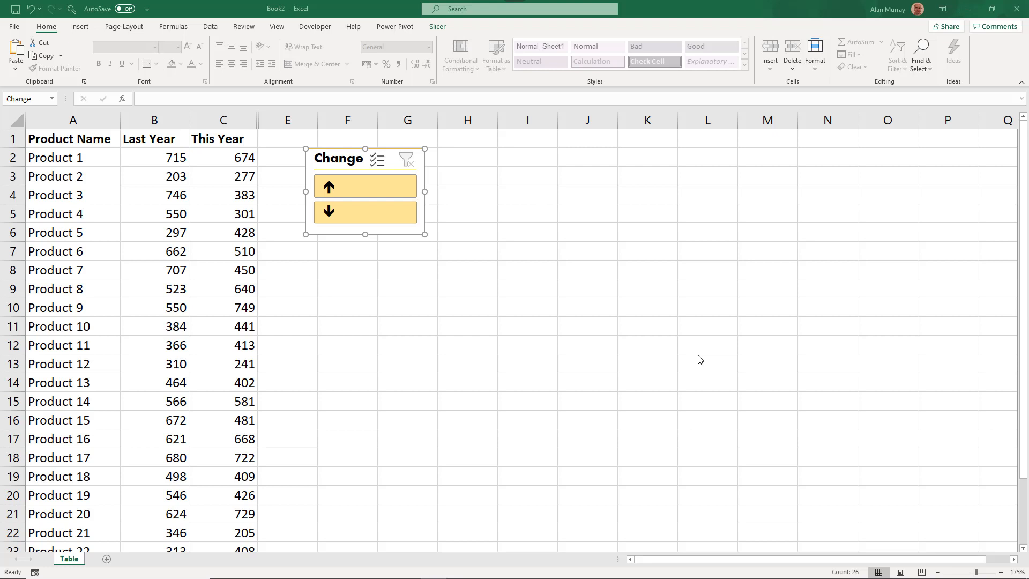
mouse_move(528, 301)
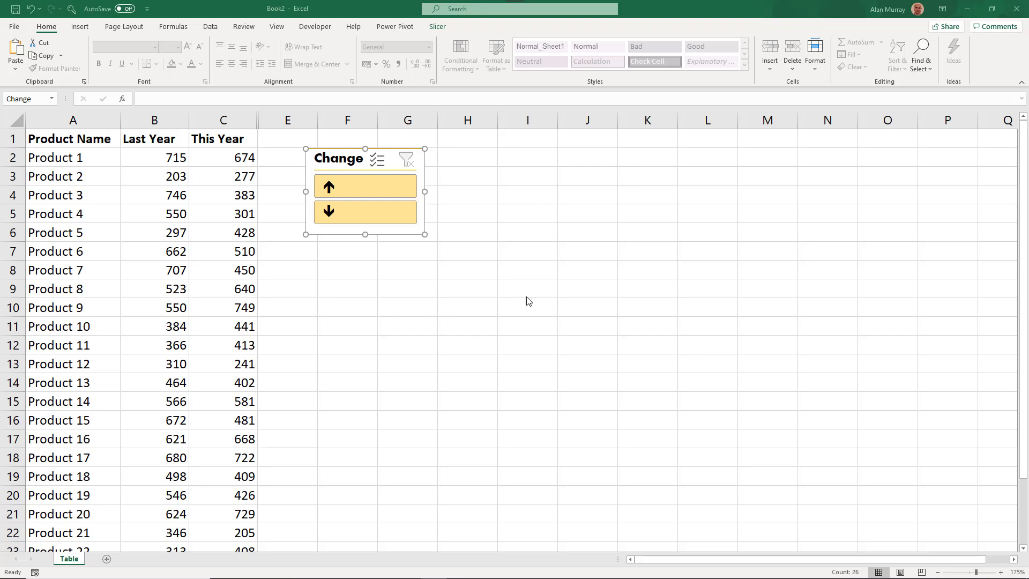
mouse_move(524, 299)
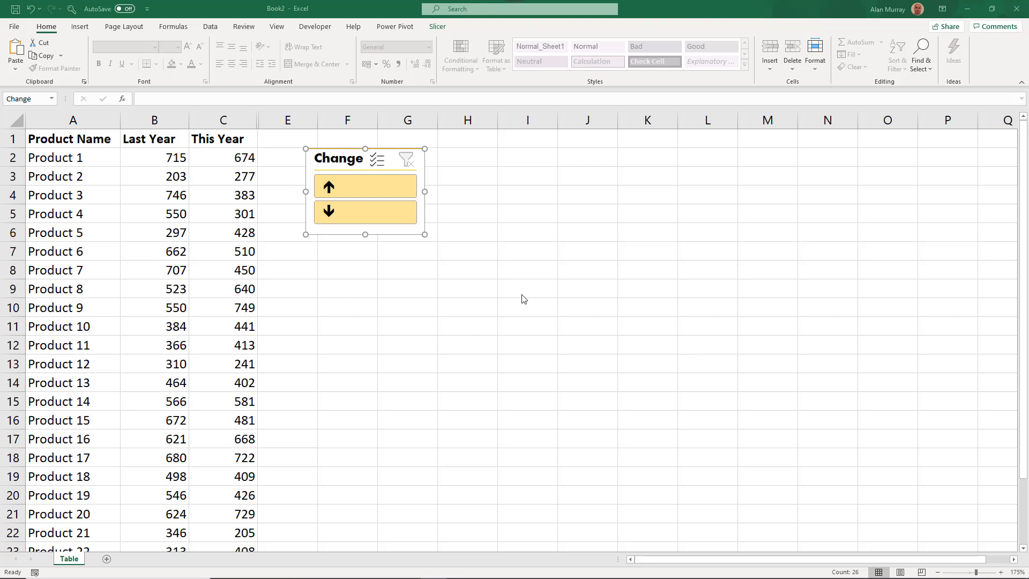
mouse_move(440, 251)
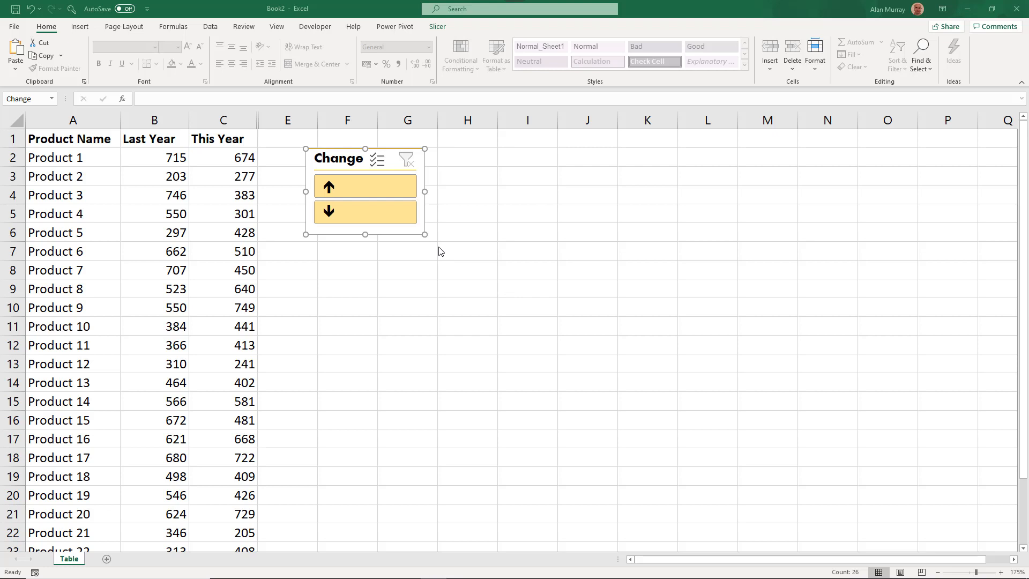
mouse_move(348, 193)
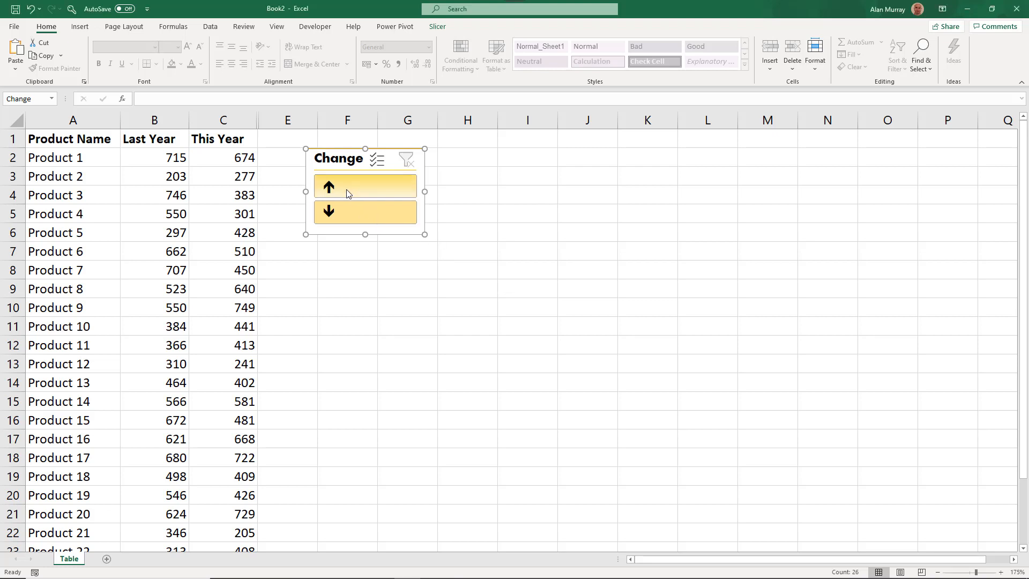
Step: Filter the table with the slicer's up-arrow button, then its down-arrow button for falling sales
left_click(365, 187)
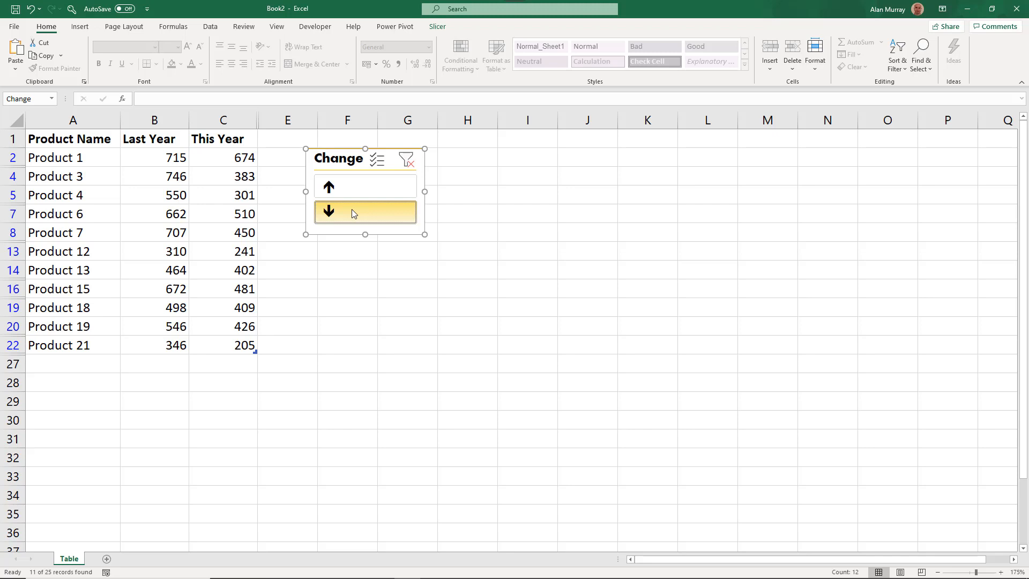
left_click(406, 159)
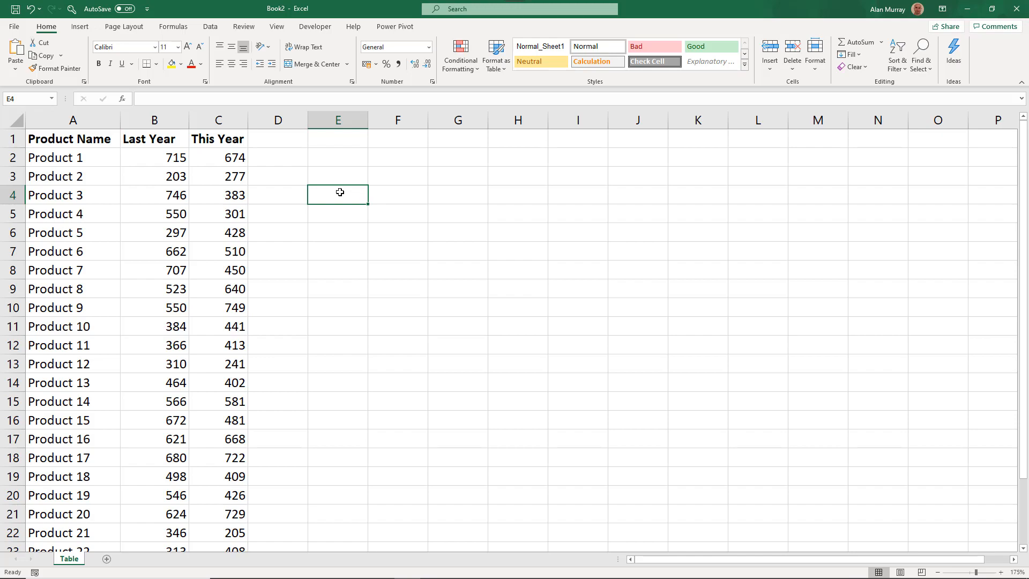
left_click(219, 233)
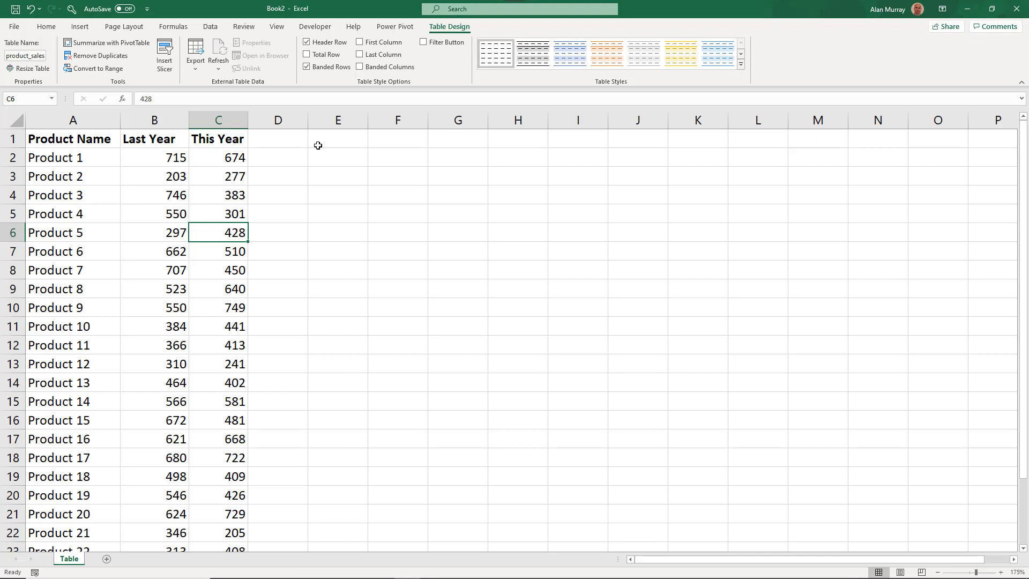
mouse_move(438, 225)
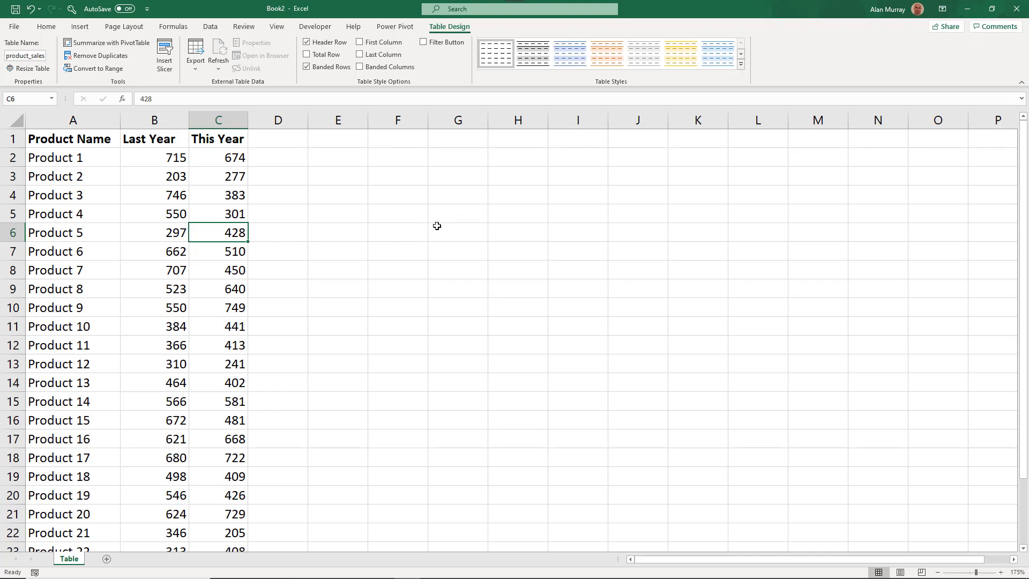
left_click(457, 212)
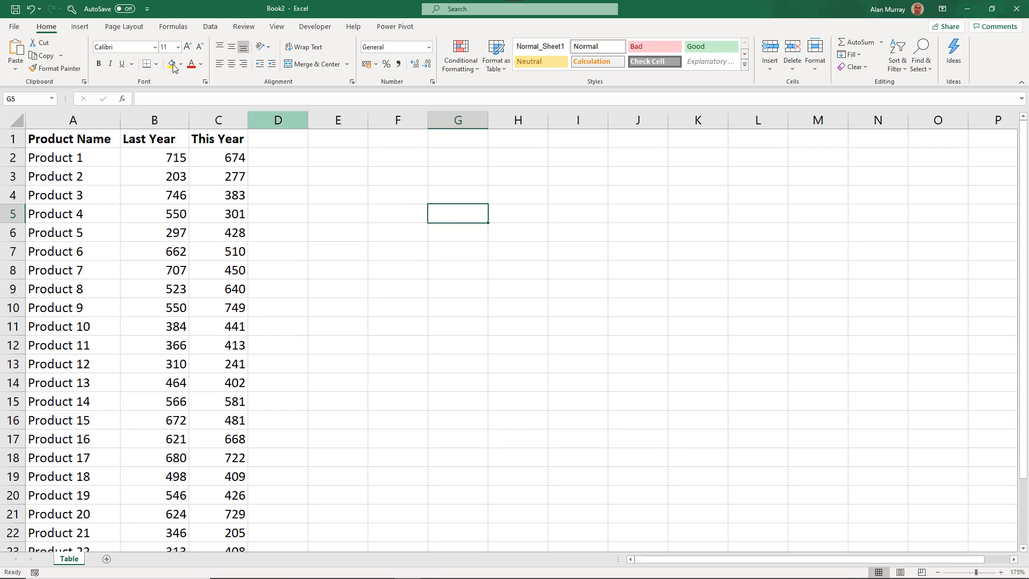
Step: Insert the recently used Wingdings up arrow and down arrow symbols into cell G5
left_click(79, 26)
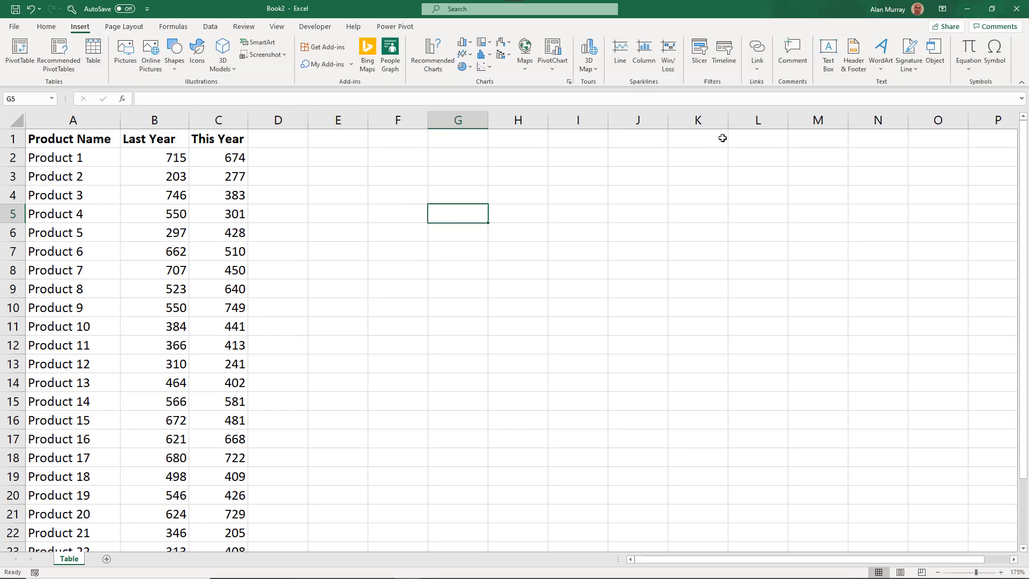
left_click(994, 55)
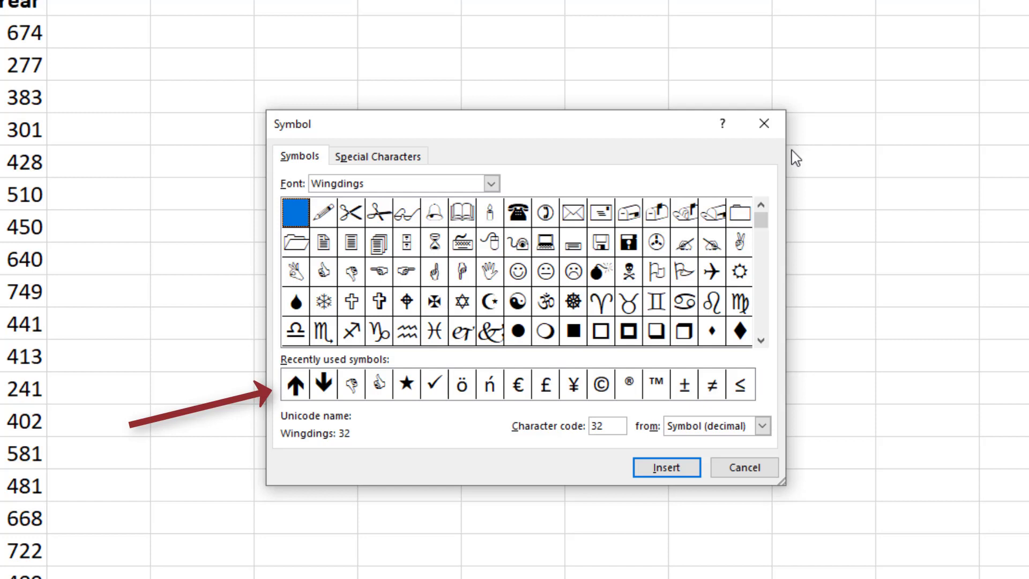
mouse_move(788, 156)
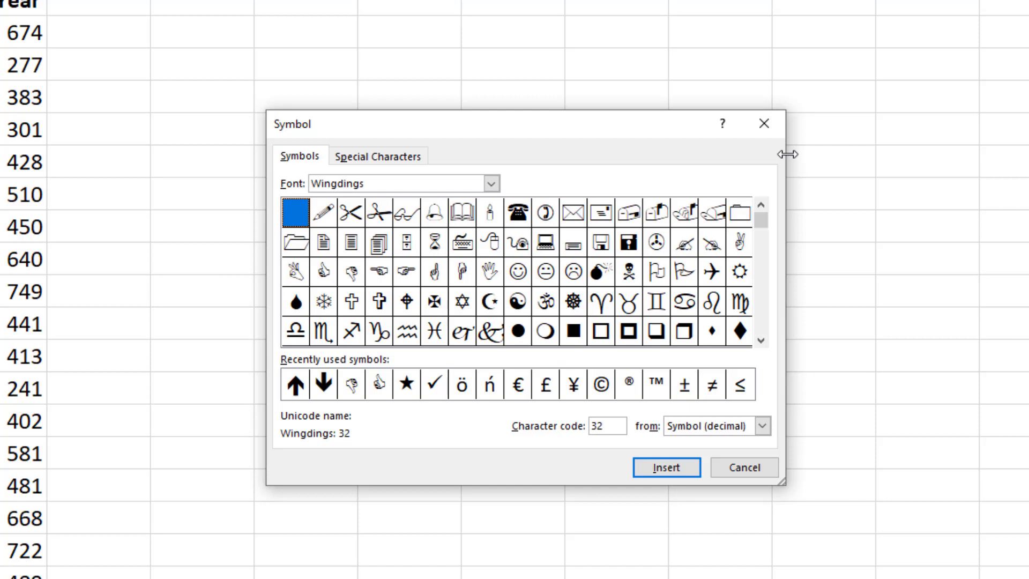
mouse_move(502, 327)
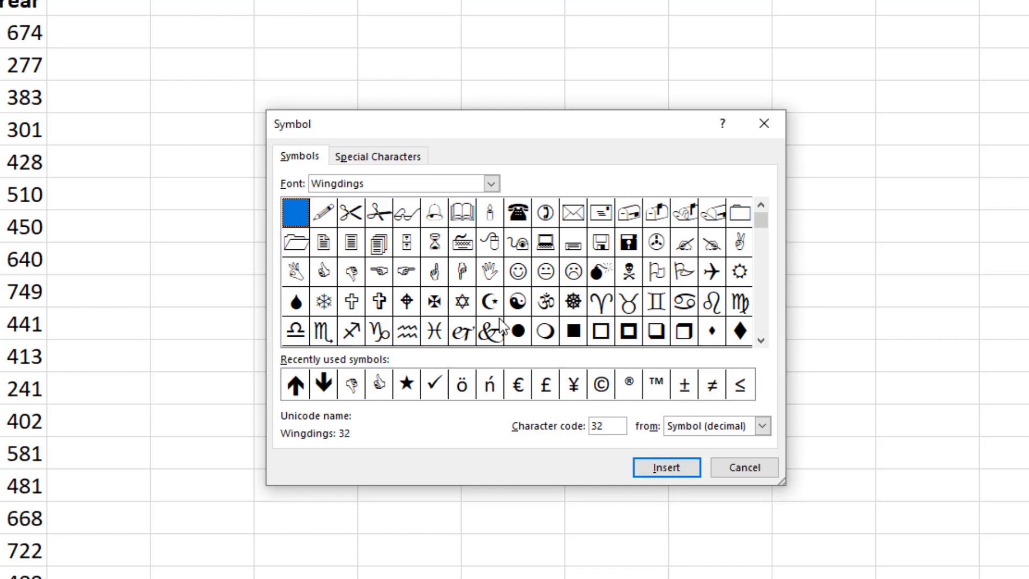
mouse_move(302, 387)
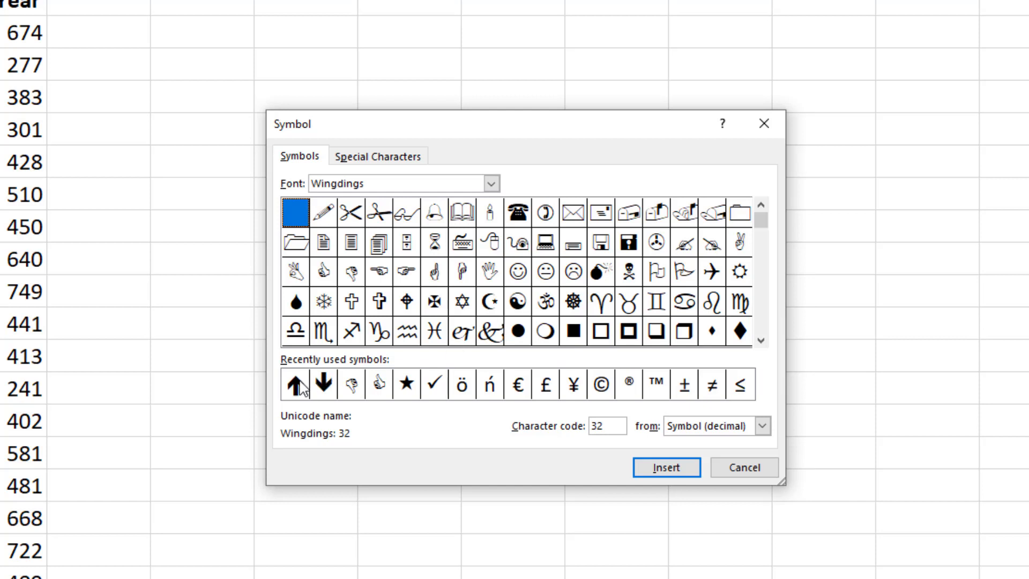
left_click(666, 468)
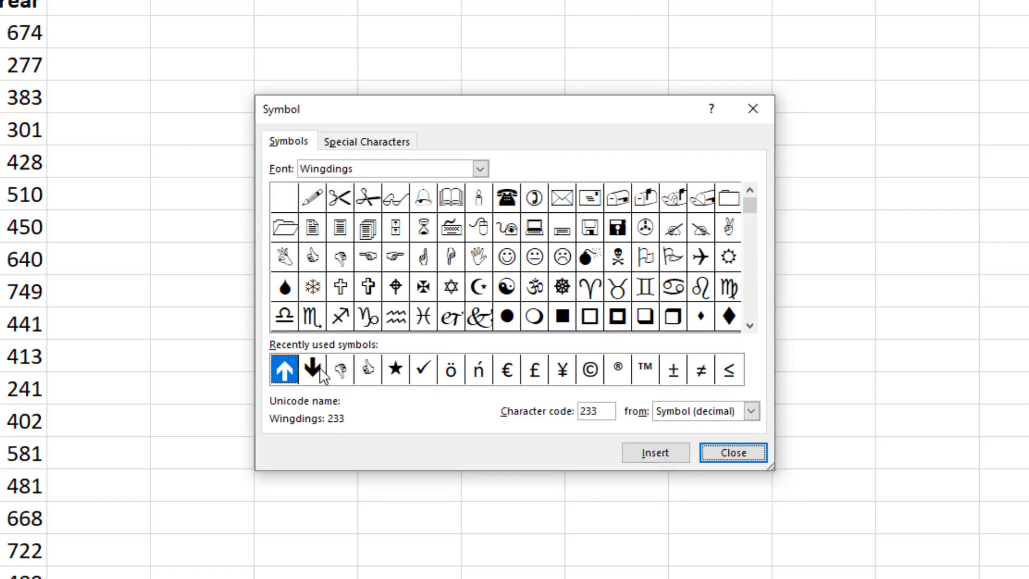
left_click(312, 369)
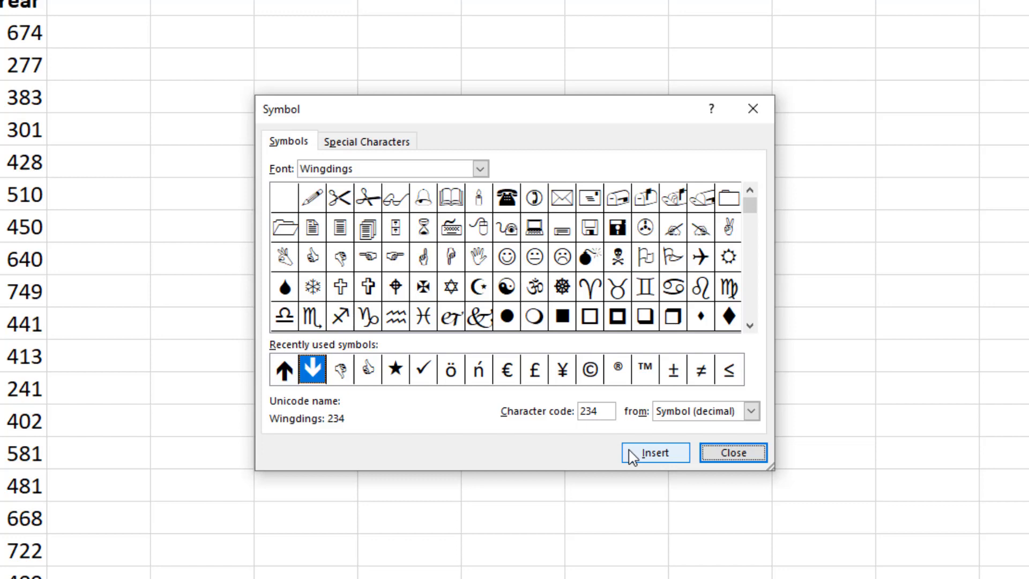
mouse_move(659, 477)
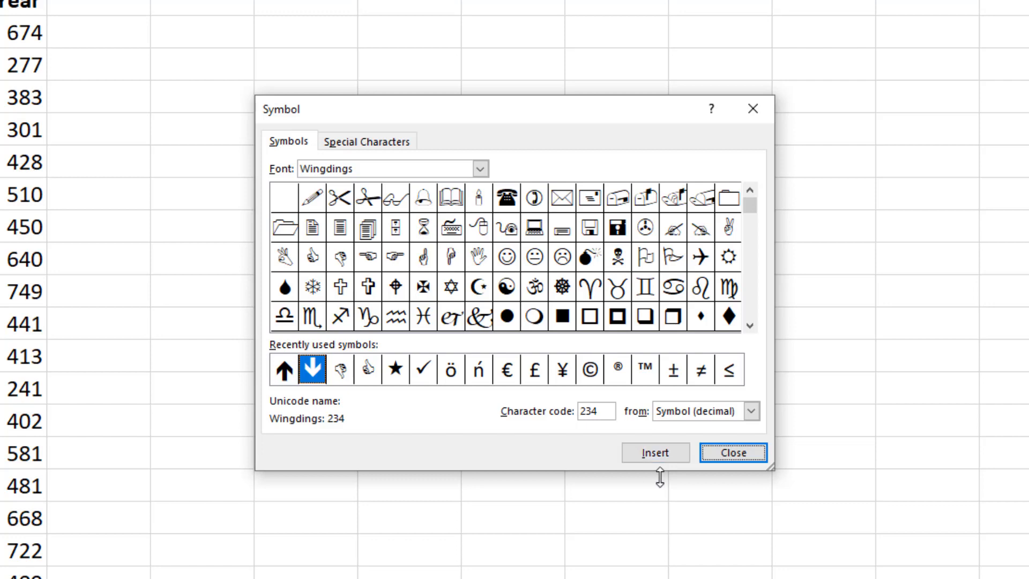
left_click(733, 452)
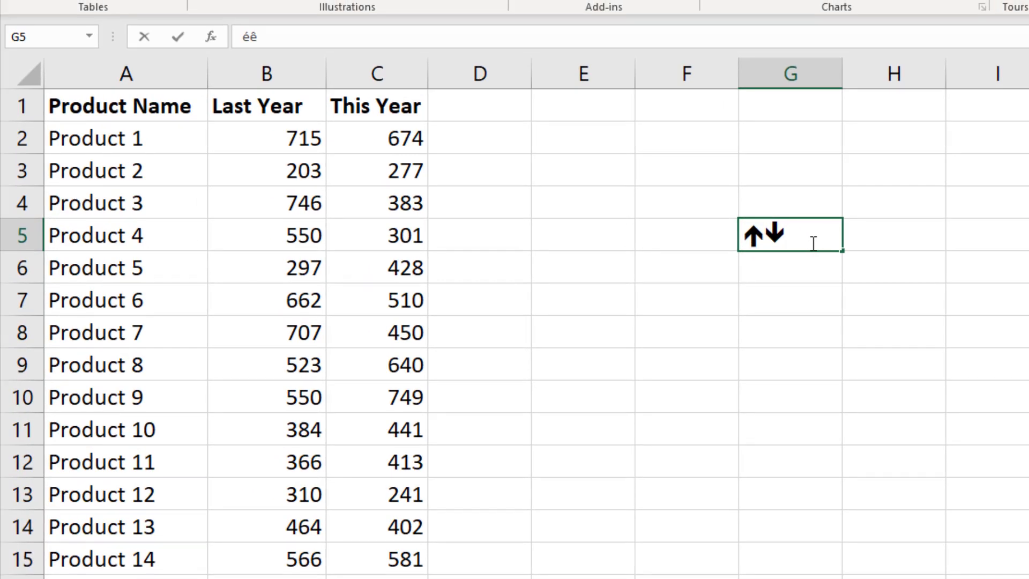
Step: Copy the two arrow characters from G5, cancel the entry, and select D1
right_click(789, 234)
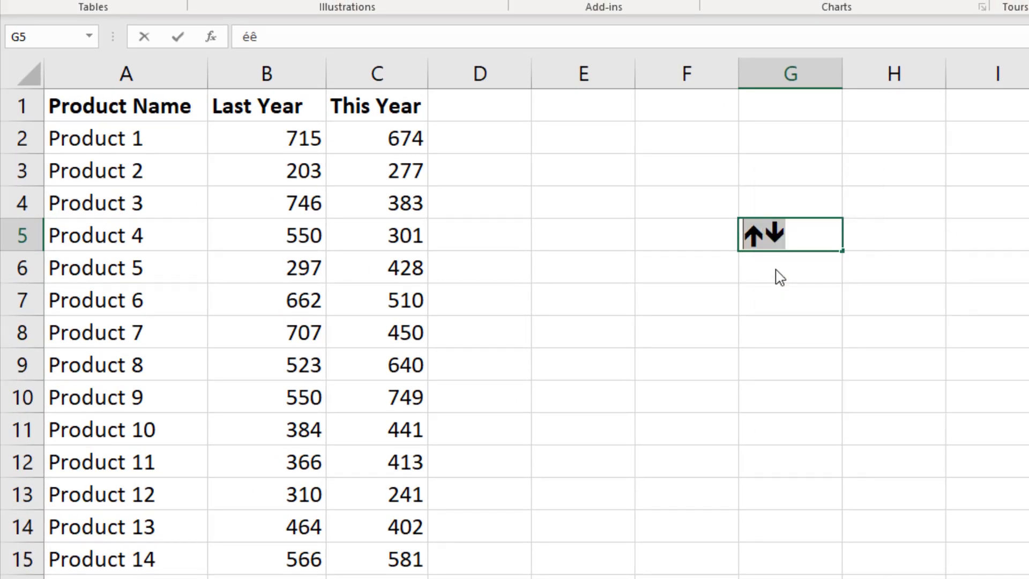
key("Escape")
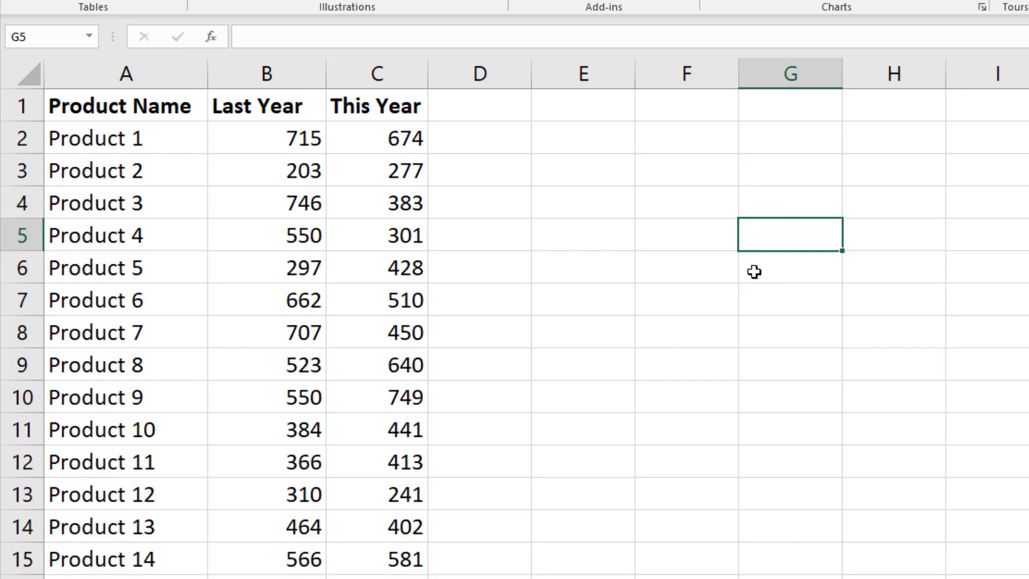
left_click(479, 106)
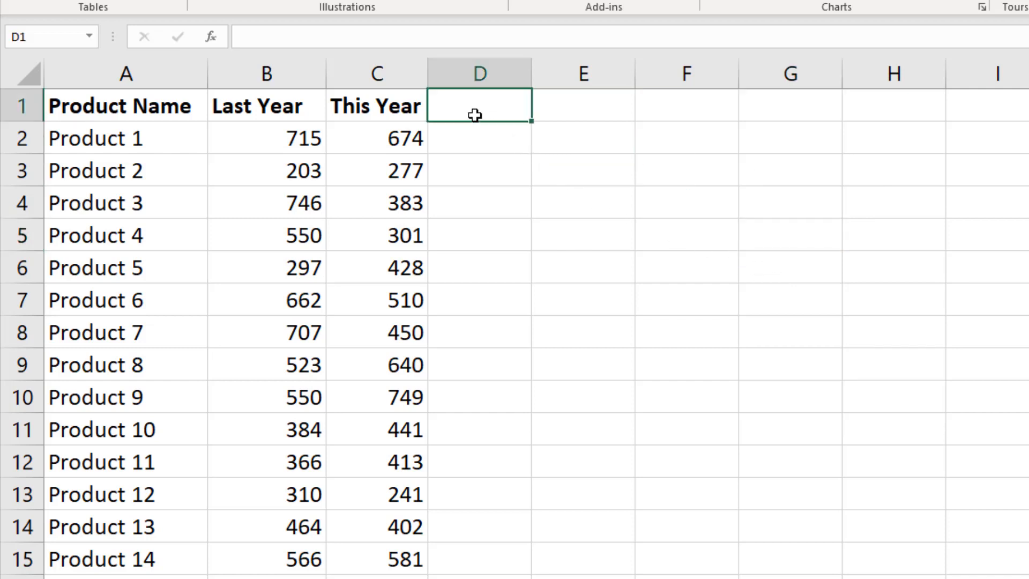
Step: Add a Change heading in D1 and enter =IF(This Year>Last Year,"é","ê") below it
type("Change")
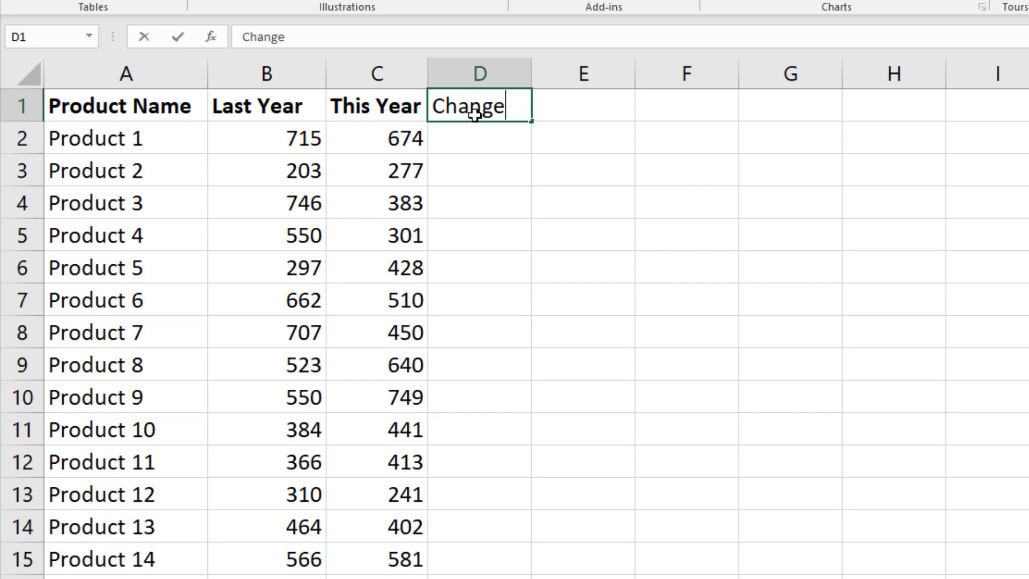
key("Return")
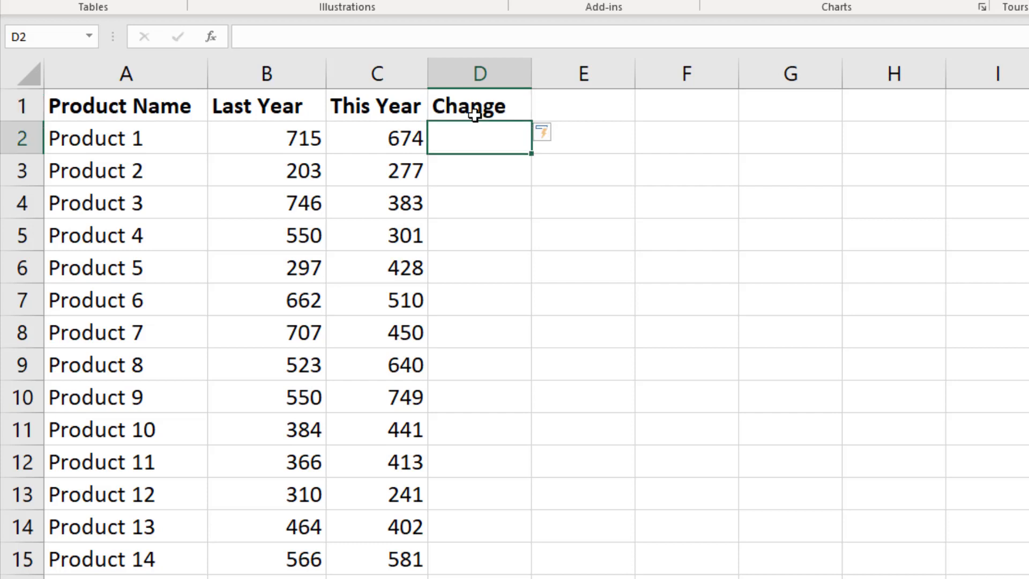
type("=if([@[This Year")
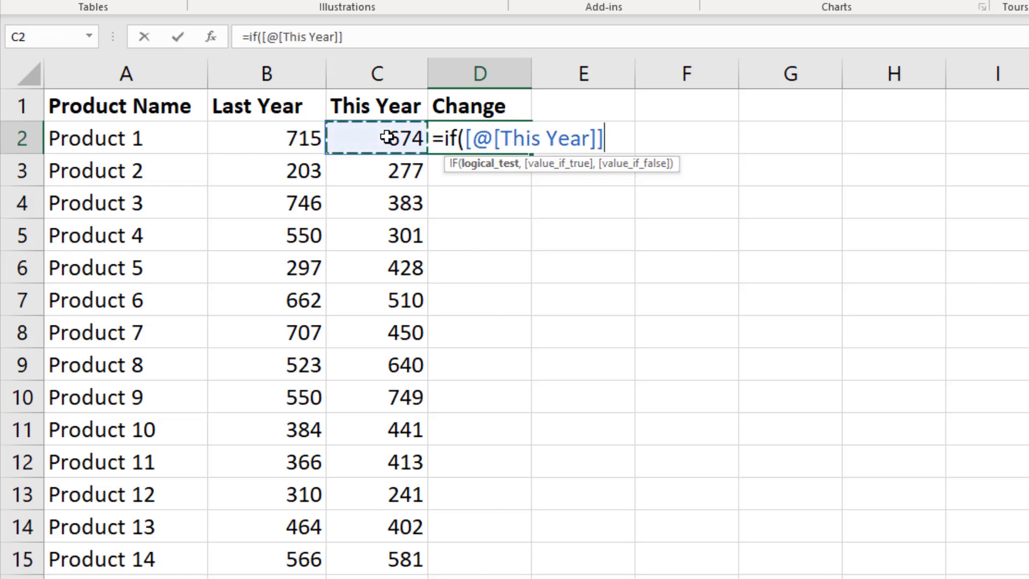
type(">[@[Last Year")
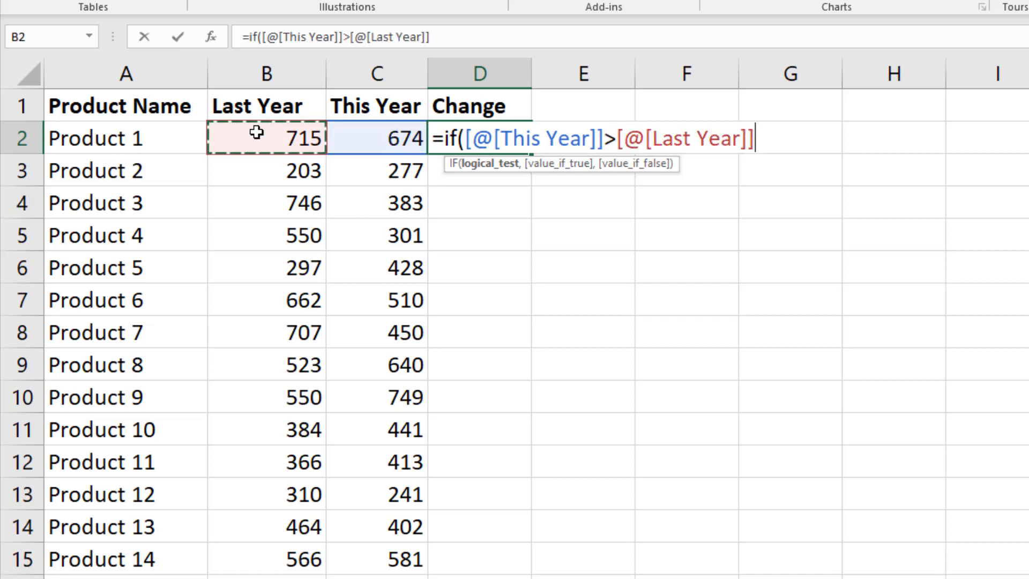
type(",")
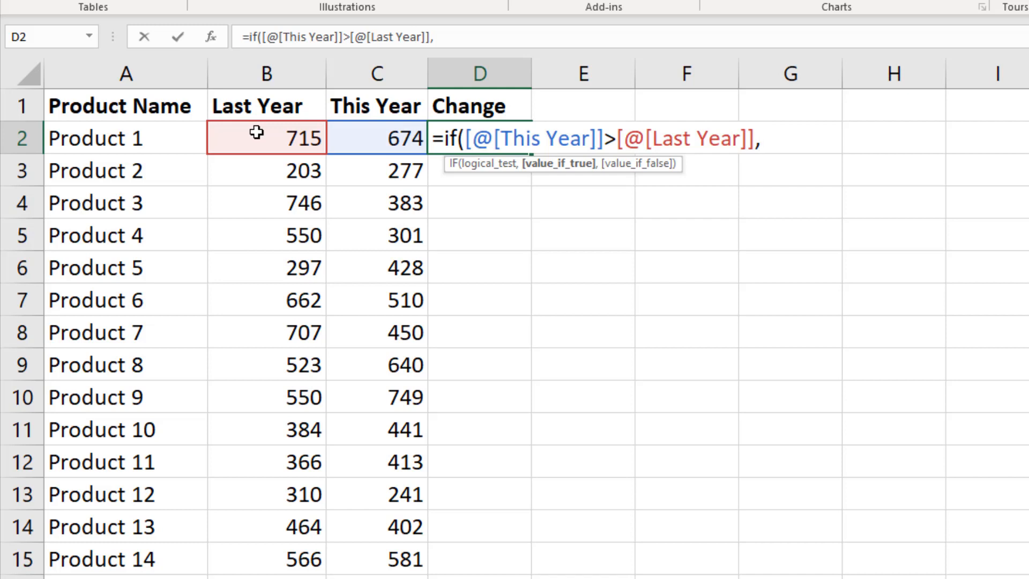
type("éê")
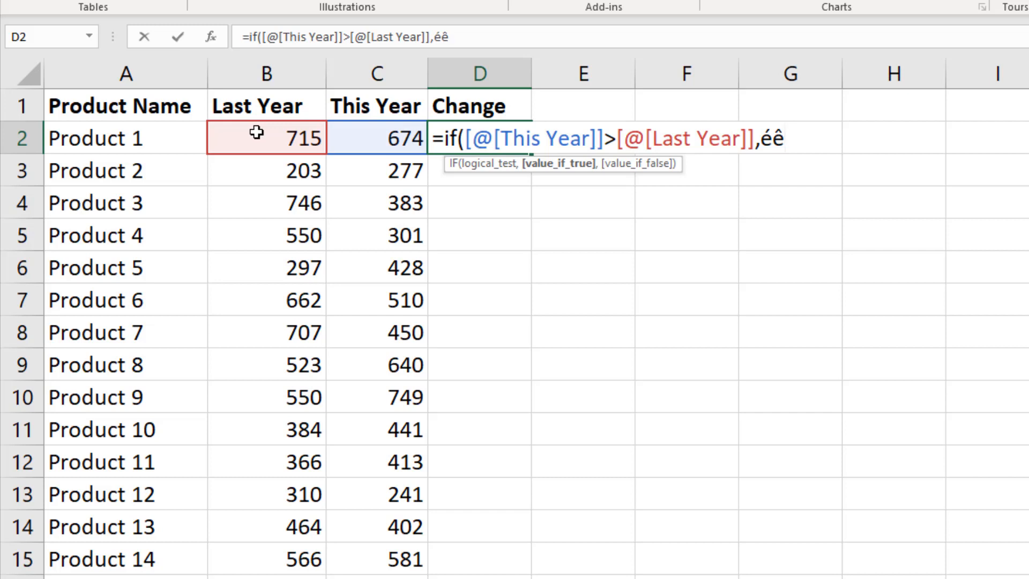
mouse_move(556, 184)
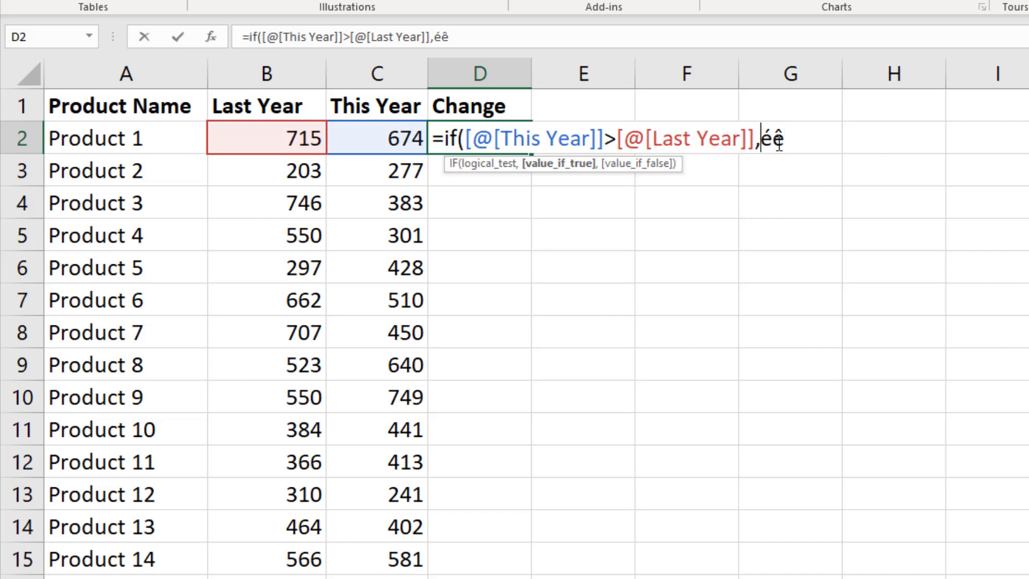
type("\"")
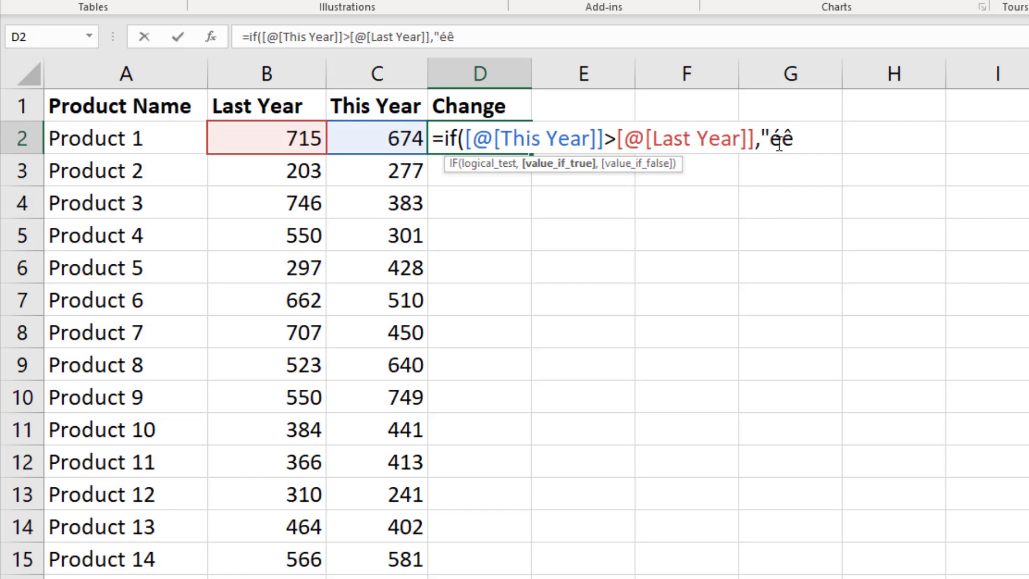
type("\",")
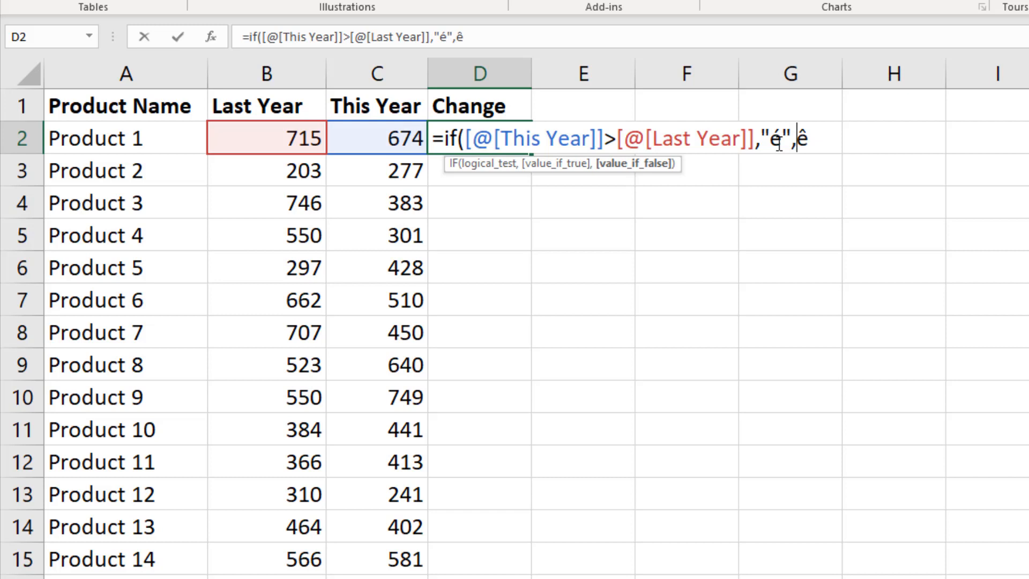
type("\"")
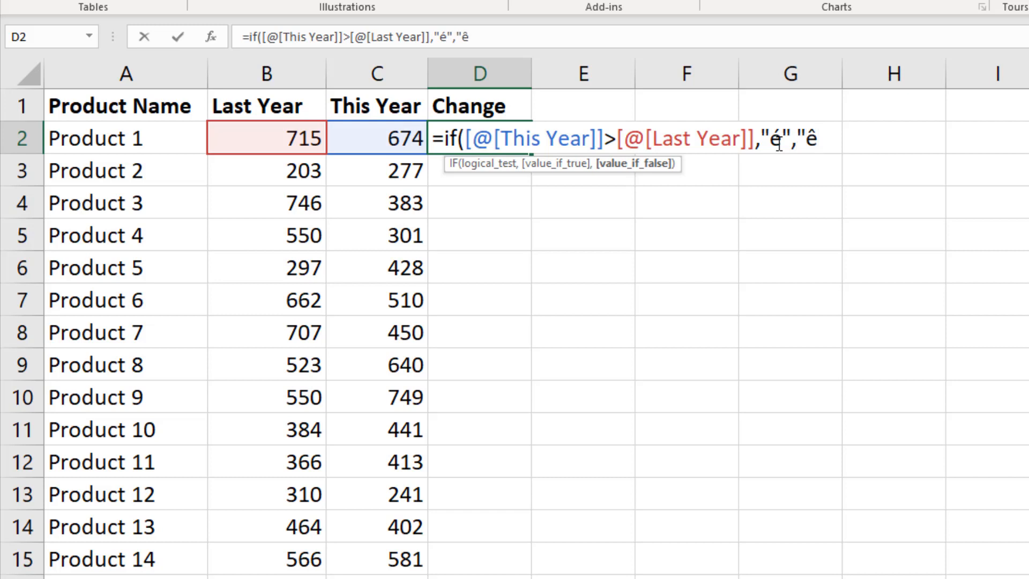
type(")")
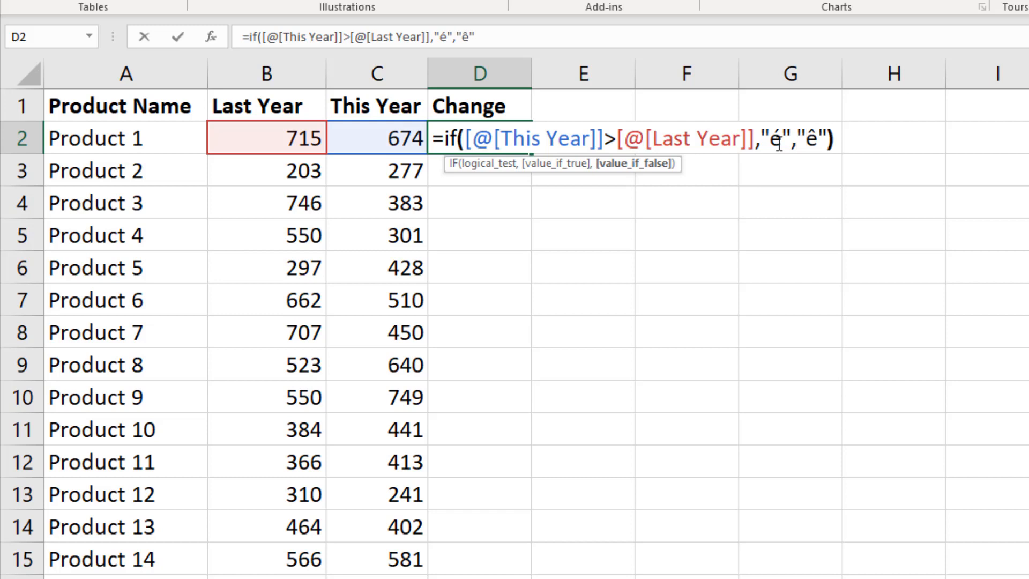
key("Return")
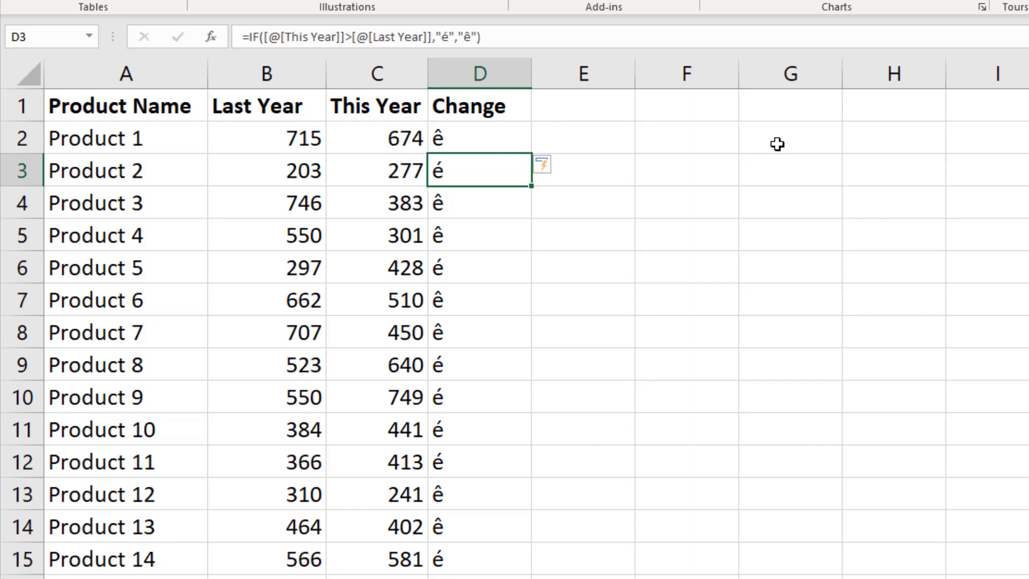
mouse_move(608, 284)
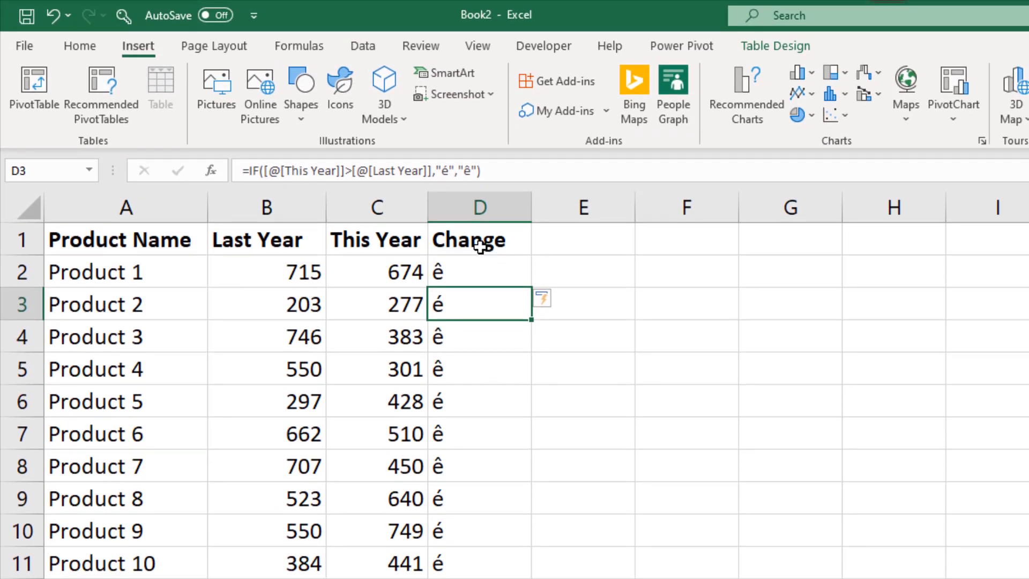
mouse_move(479, 216)
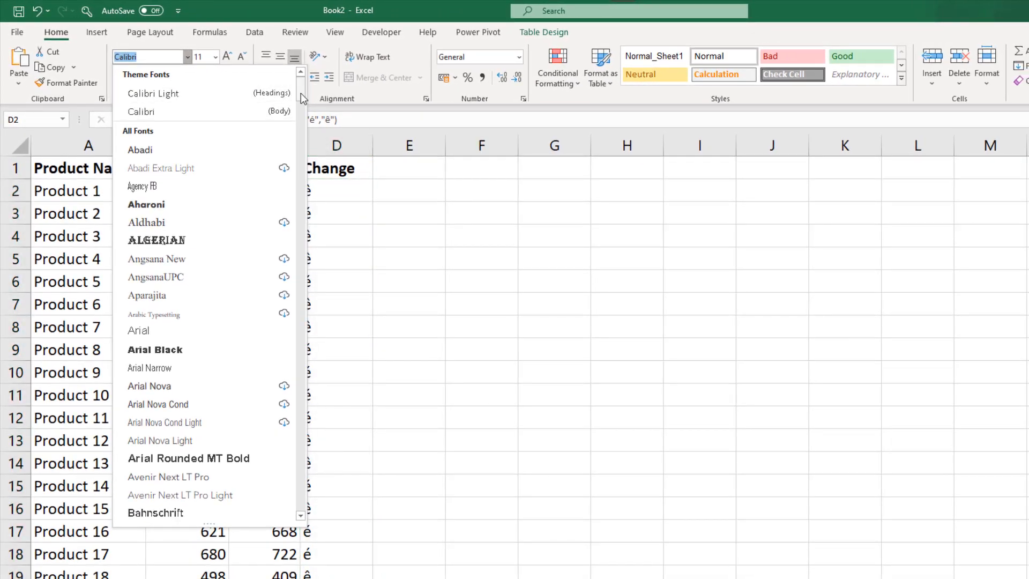
Step: Set column D's font to Wingdings so Change values appear as arrows
scroll("down", 3)
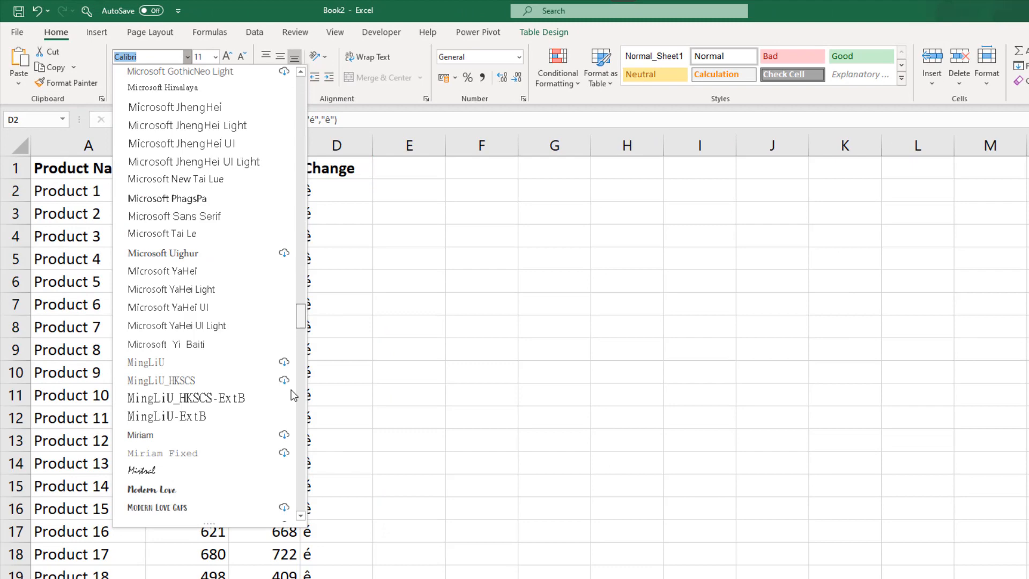
scroll("down", 3)
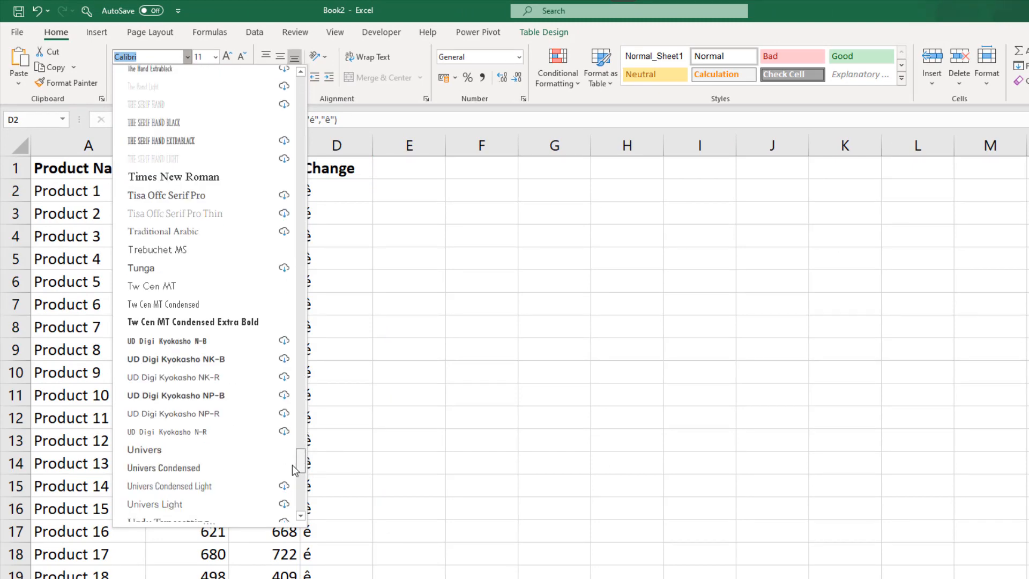
scroll("down", 3)
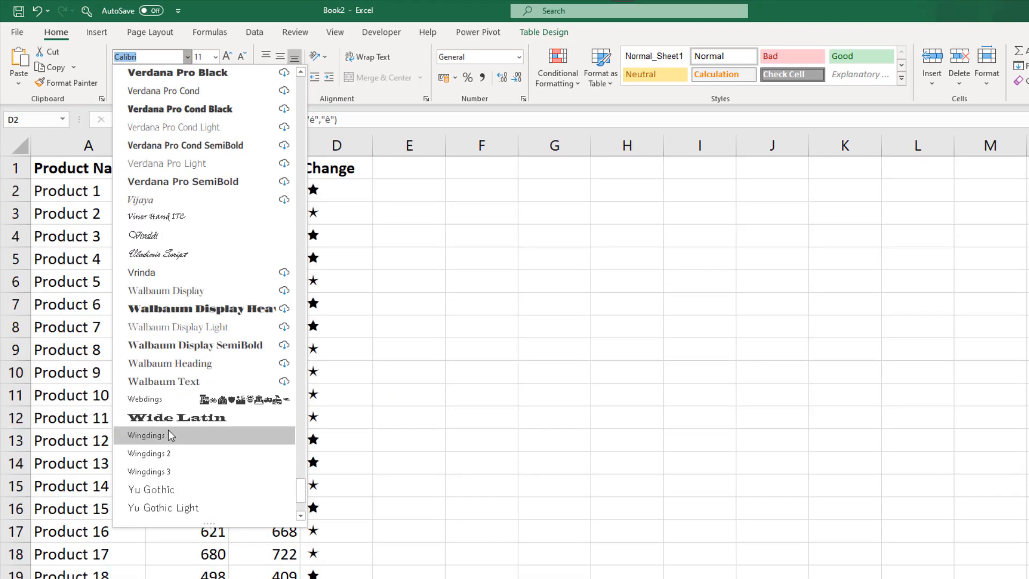
left_click(146, 434)
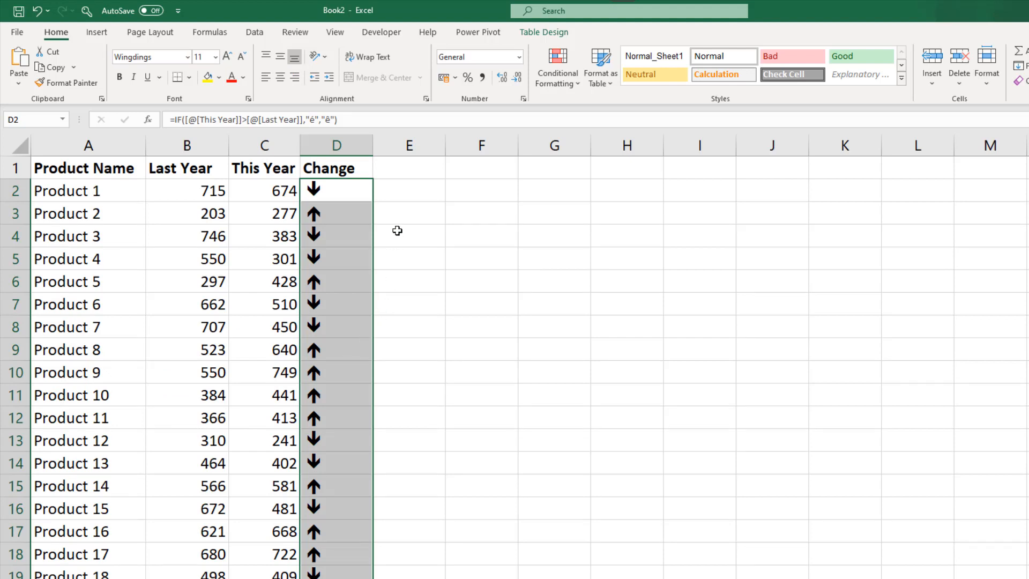
left_click(409, 190)
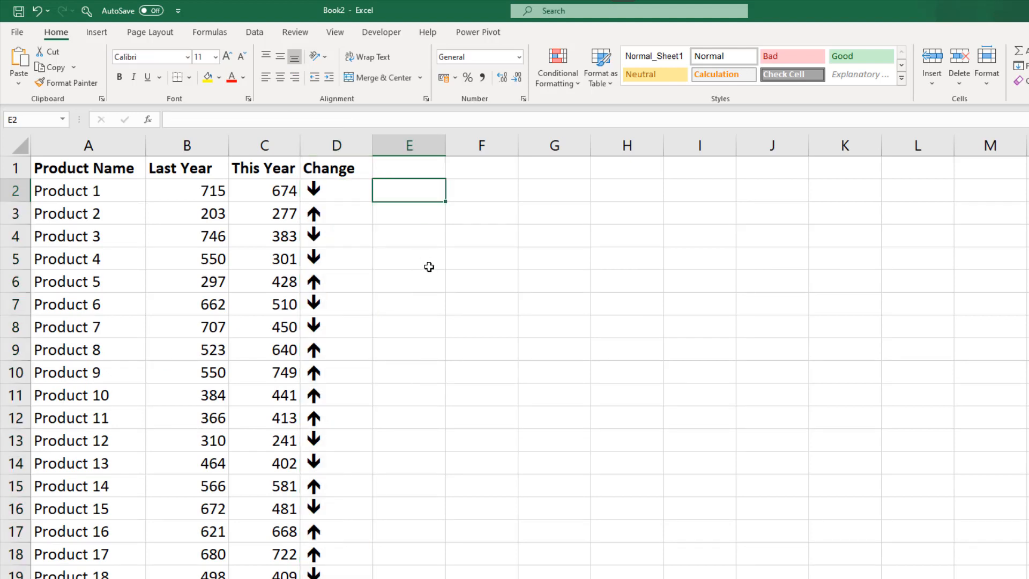
mouse_move(424, 269)
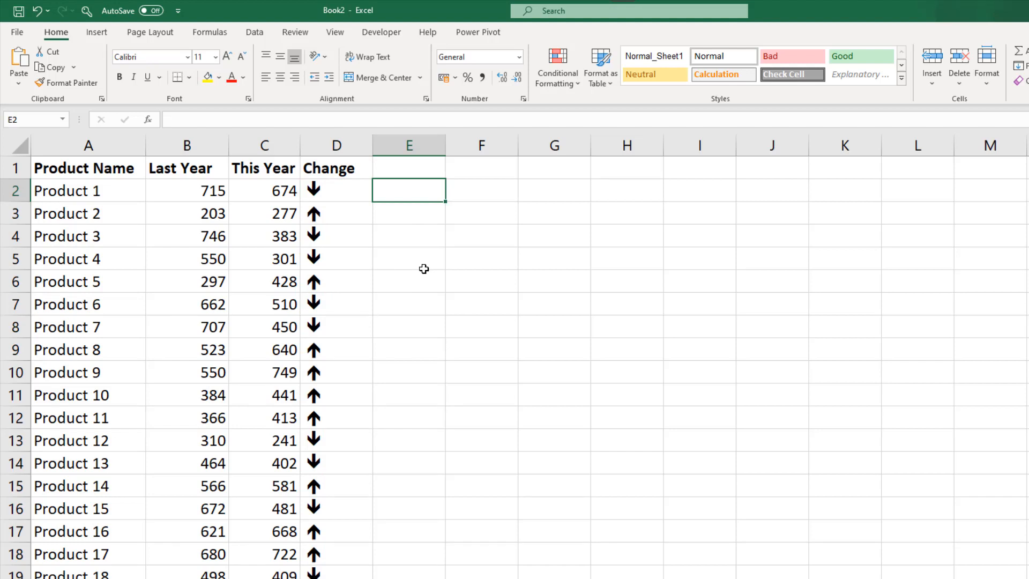
Step: Insert a slicer on the sales table's Change field
left_click(190, 258)
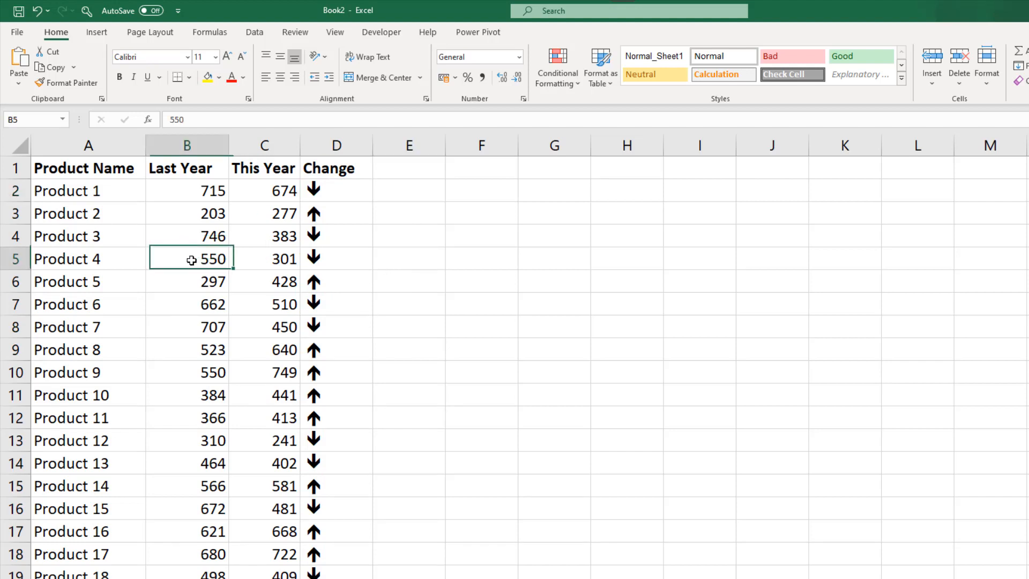
left_click(96, 32)
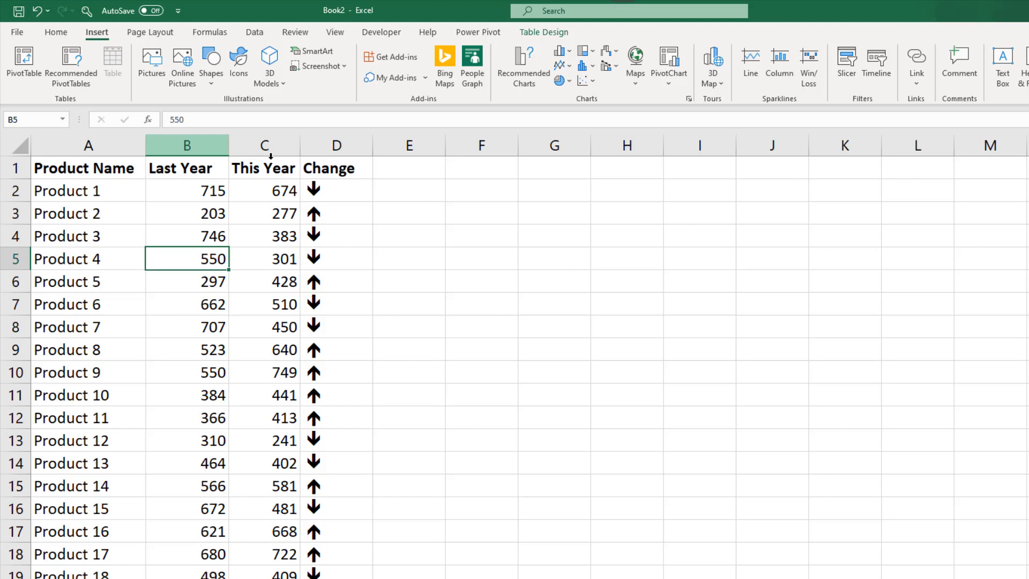
left_click(846, 66)
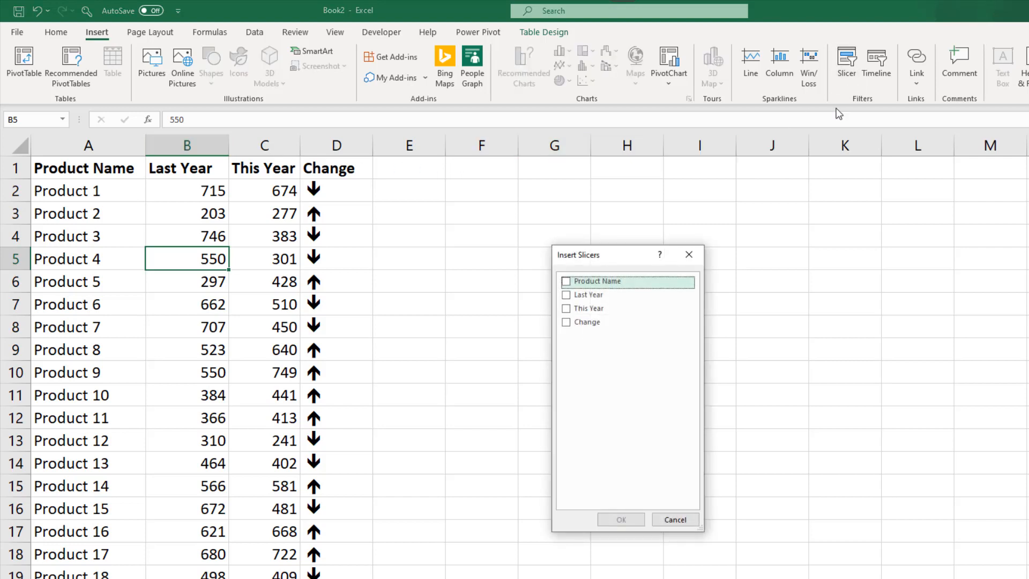
left_click(567, 321)
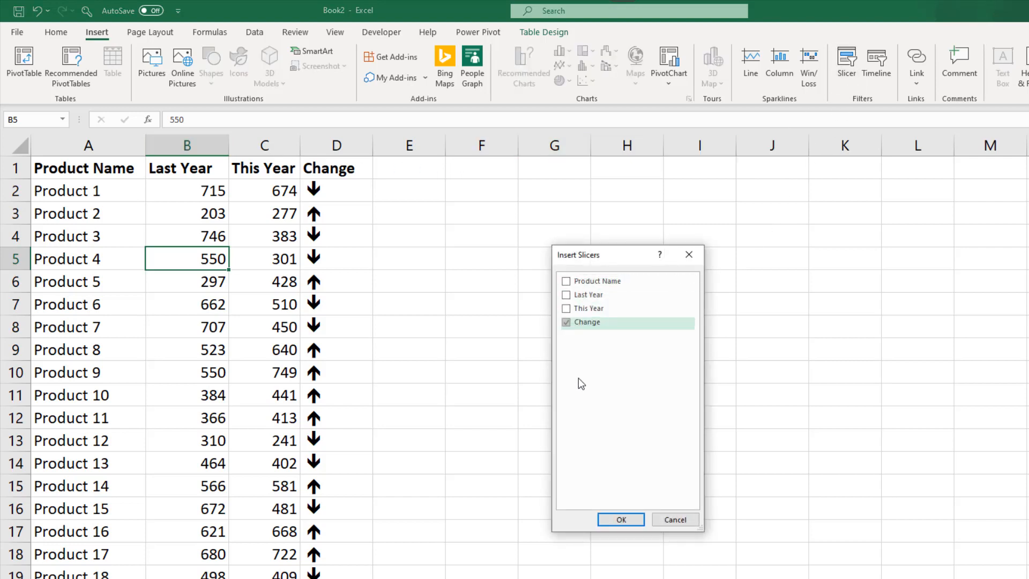
left_click(620, 519)
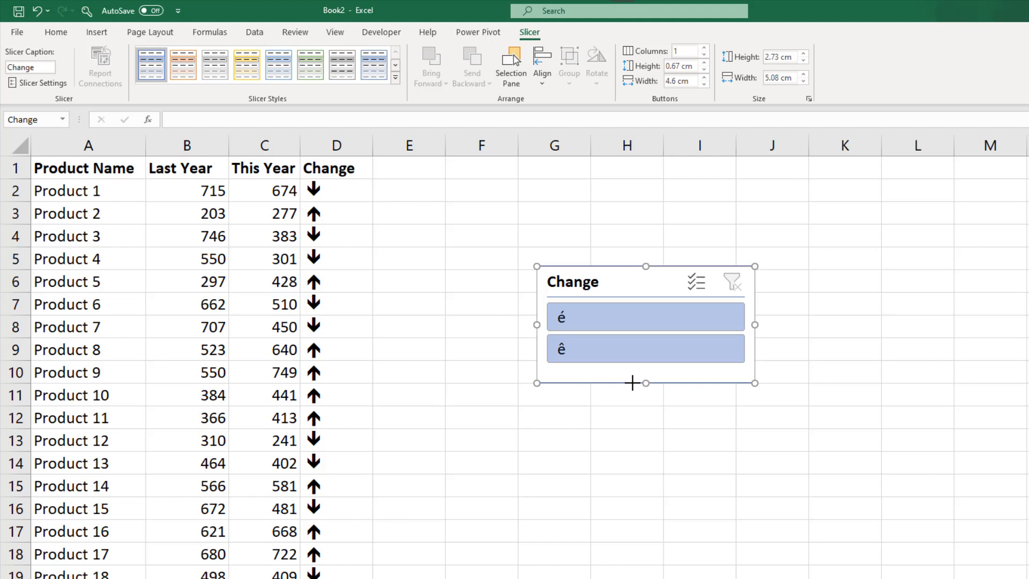
mouse_move(580, 283)
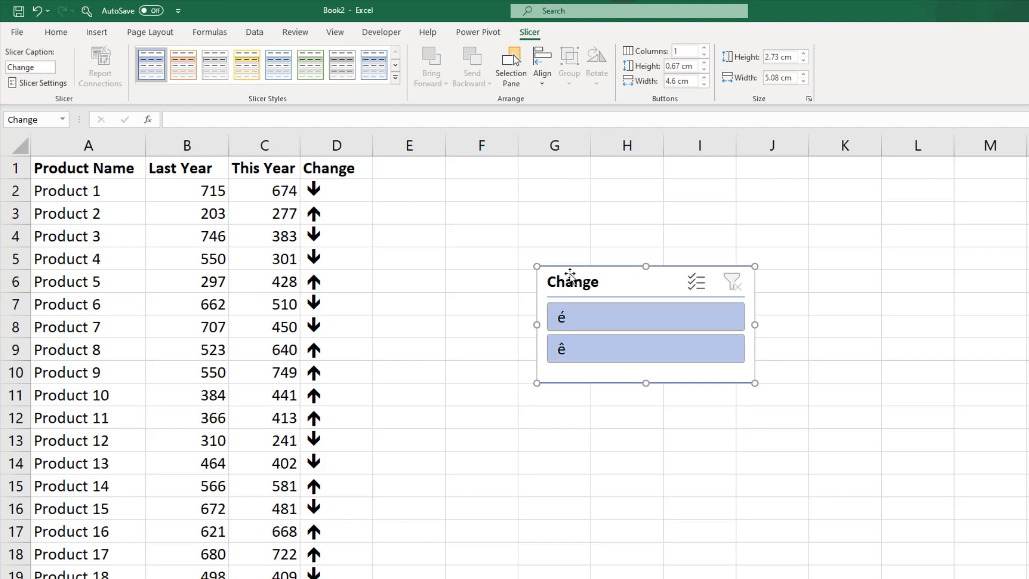
mouse_move(561, 297)
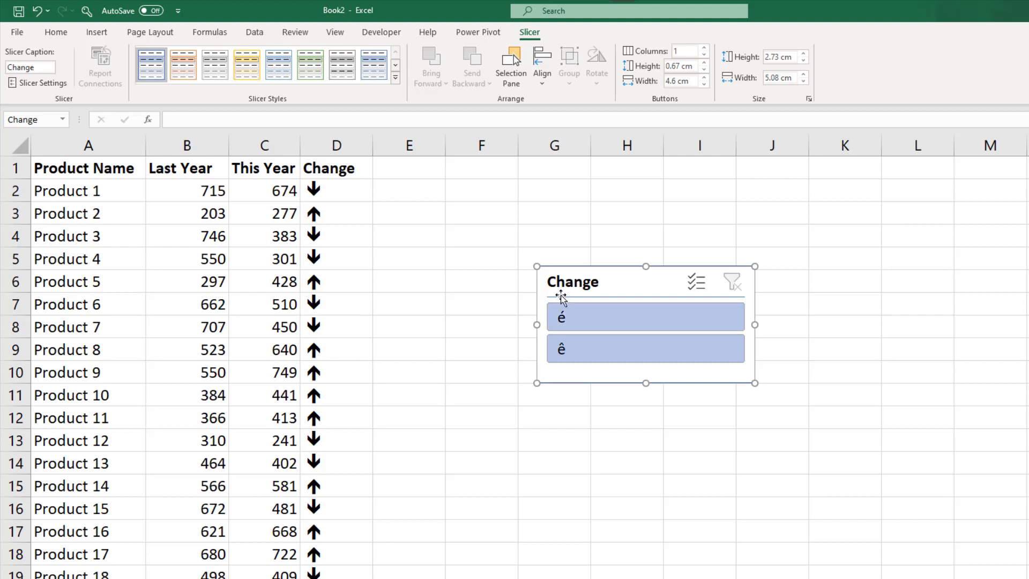
mouse_move(409, 233)
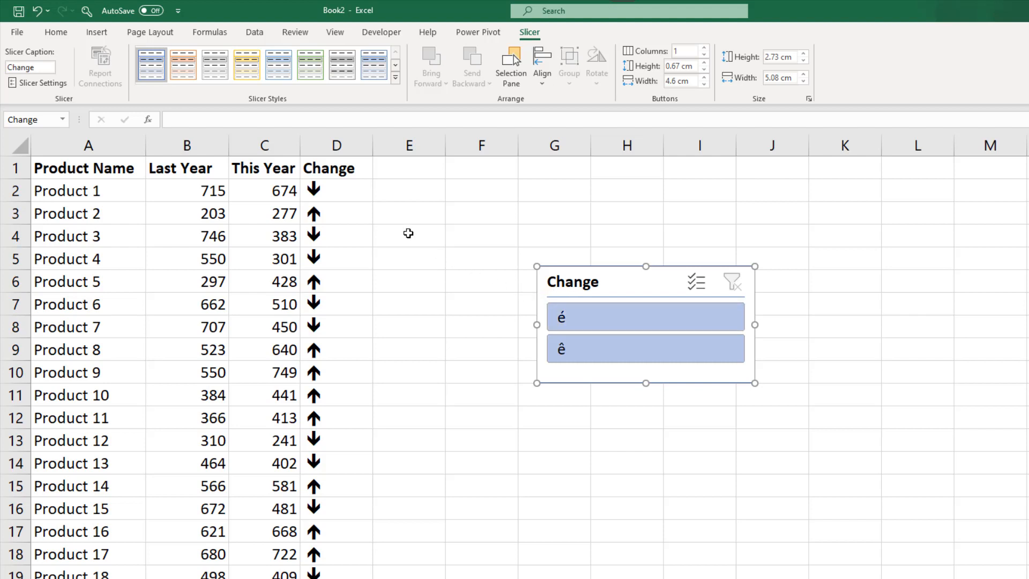
Step: Apply the yellow style from the Slicer Styles gallery to the Change slicer
left_click(246, 64)
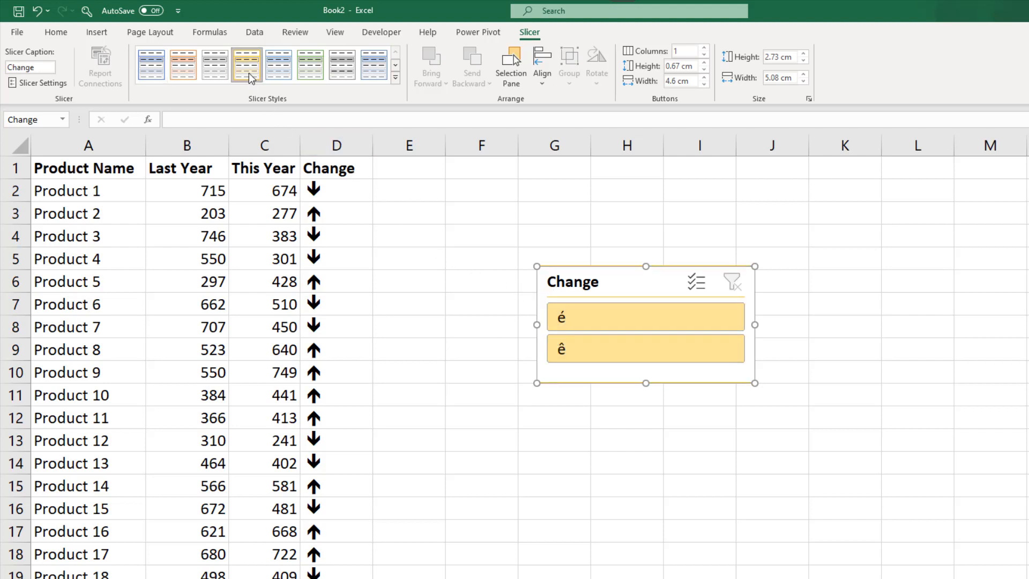
mouse_move(257, 91)
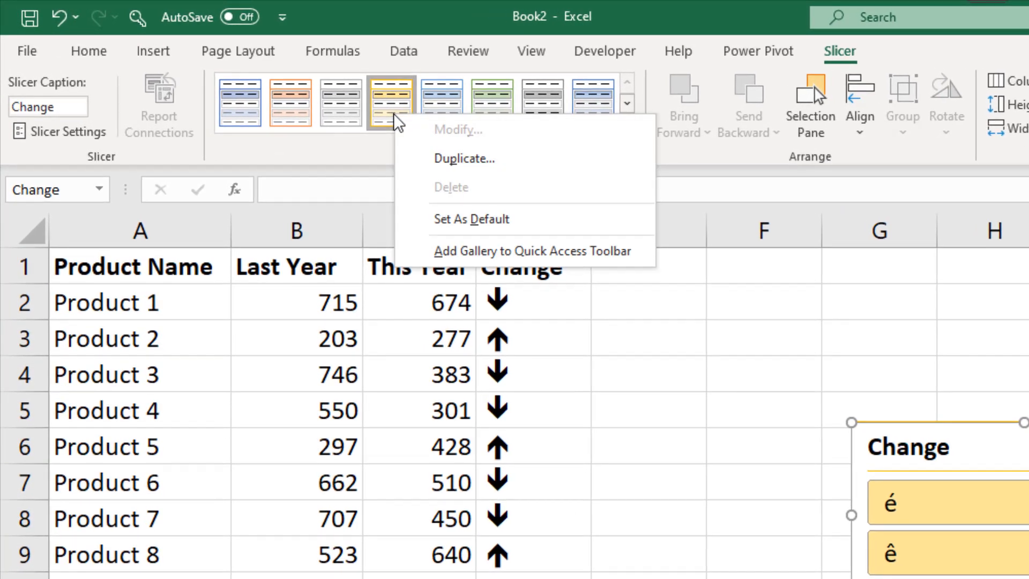
mouse_move(438, 159)
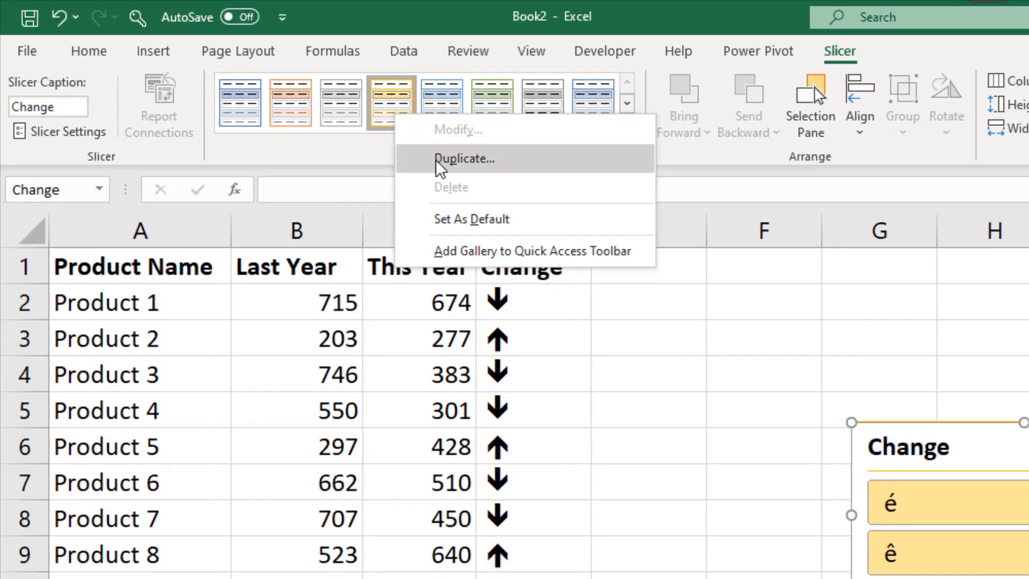
Step: Duplicate the yellow slicer style and set its Whole Slicer font to Wingdings
left_click(464, 158)
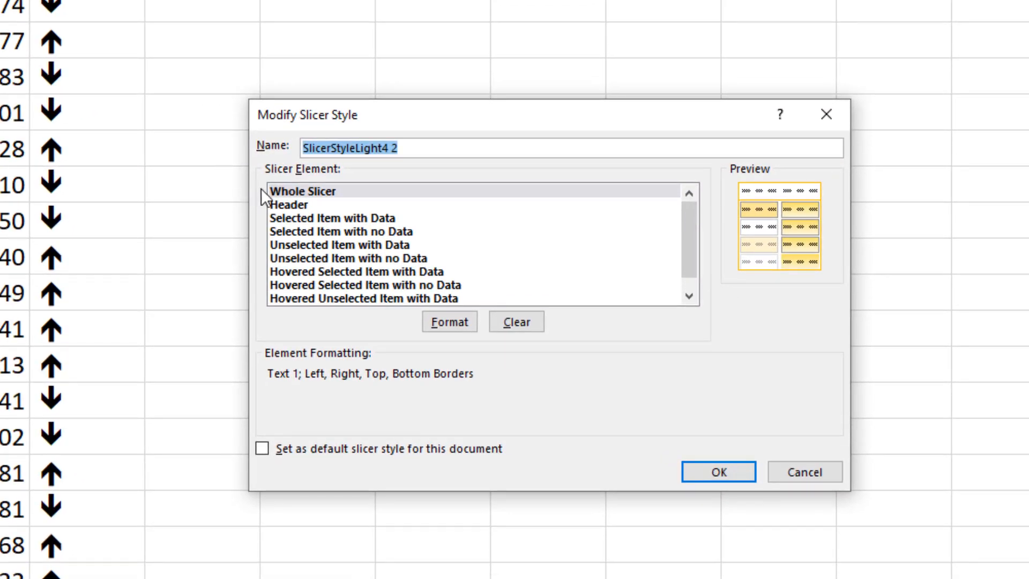
mouse_move(309, 254)
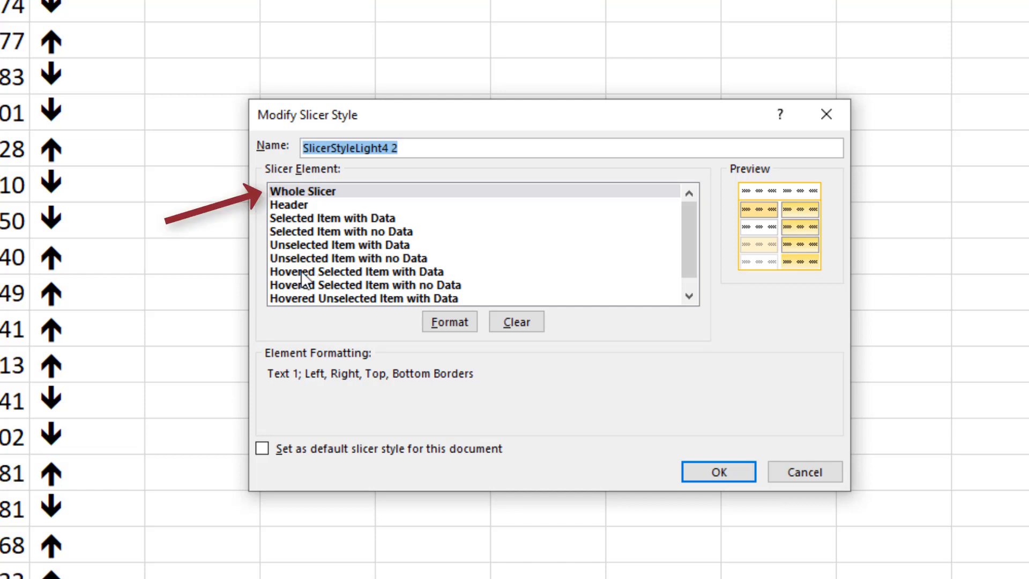
left_click(449, 322)
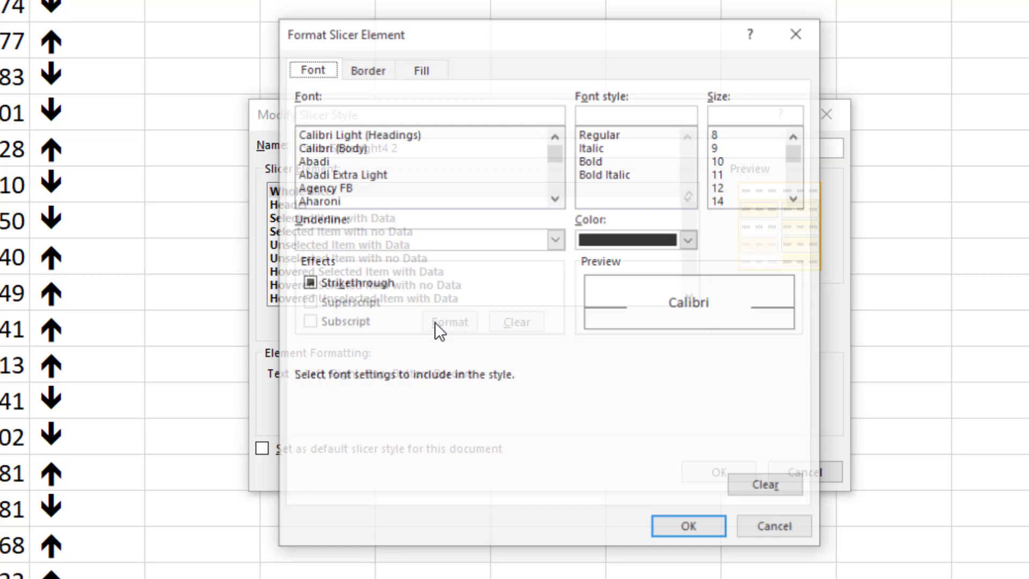
scroll("down", 3)
type("Wingdings")
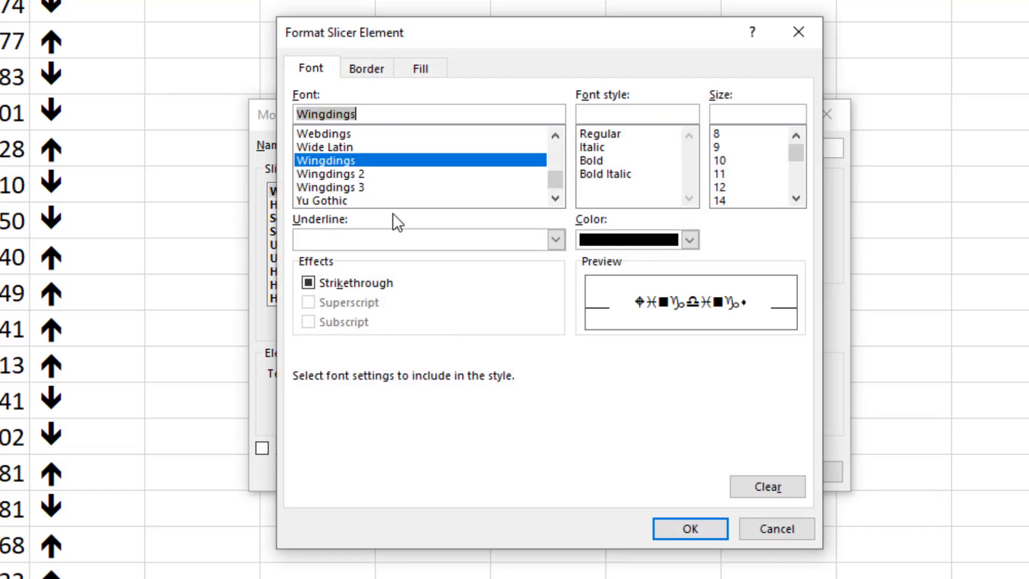
left_click(689, 529)
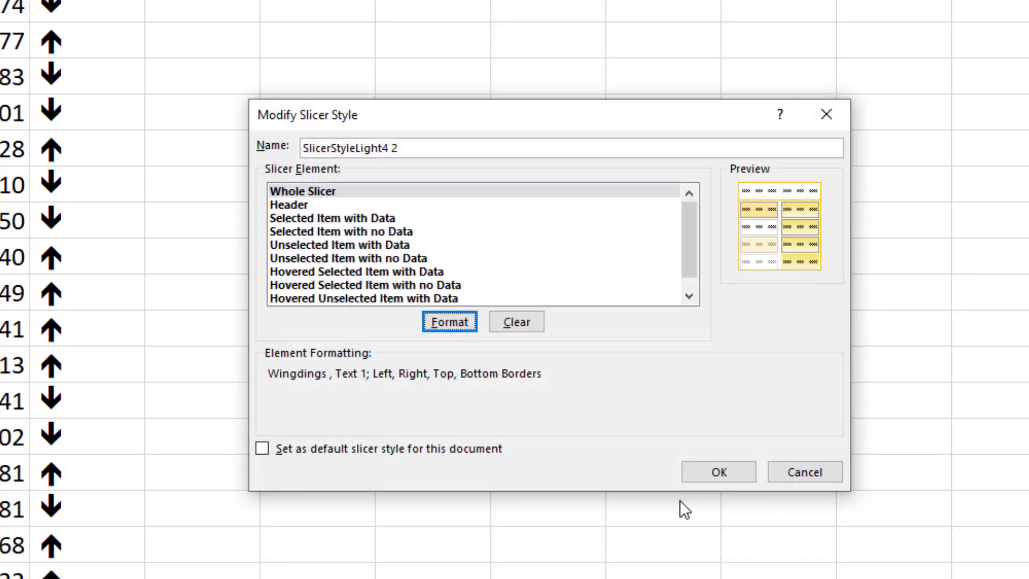
left_click(717, 471)
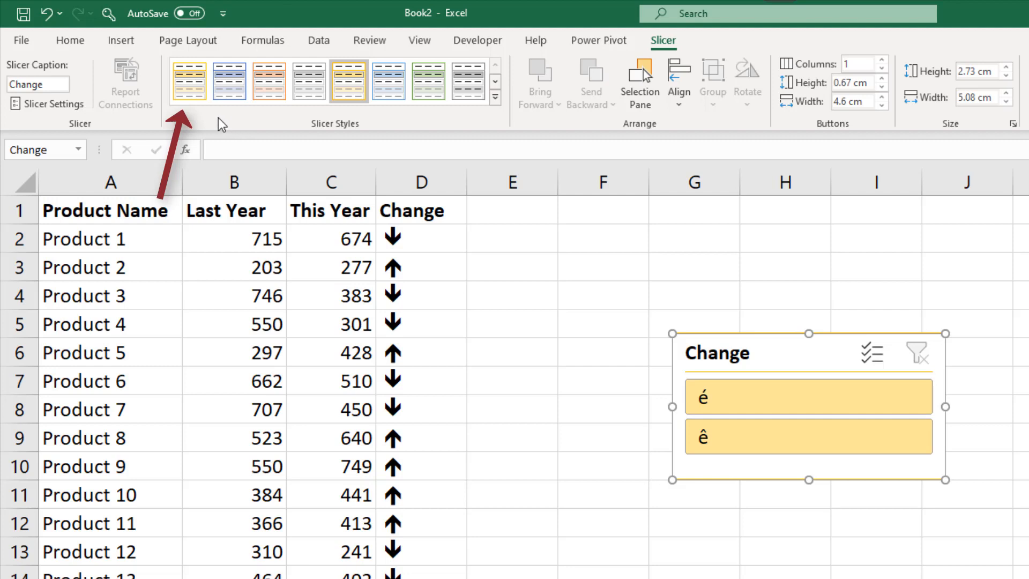
left_click(190, 81)
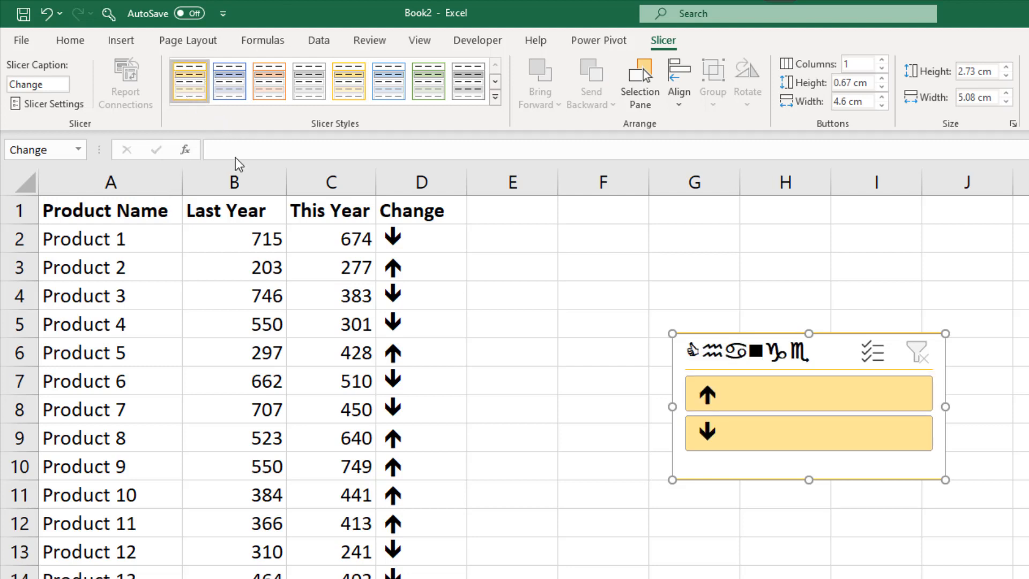
mouse_move(553, 520)
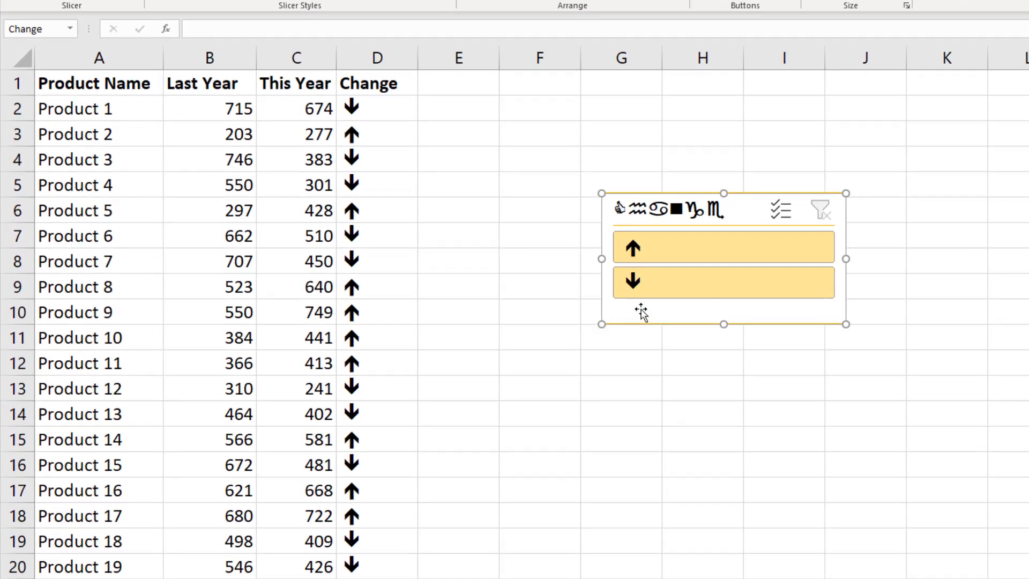
left_click(723, 247)
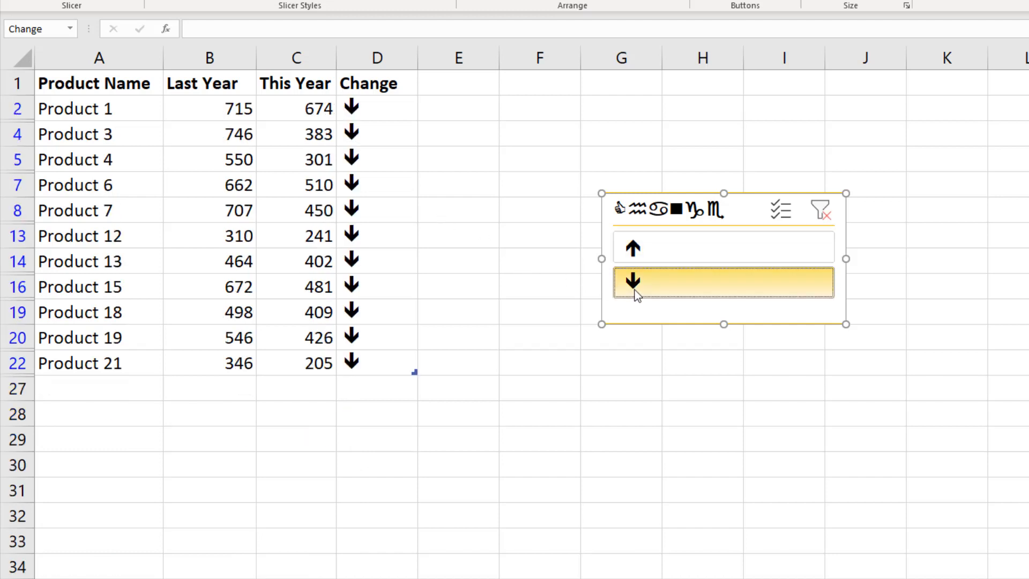
mouse_move(743, 312)
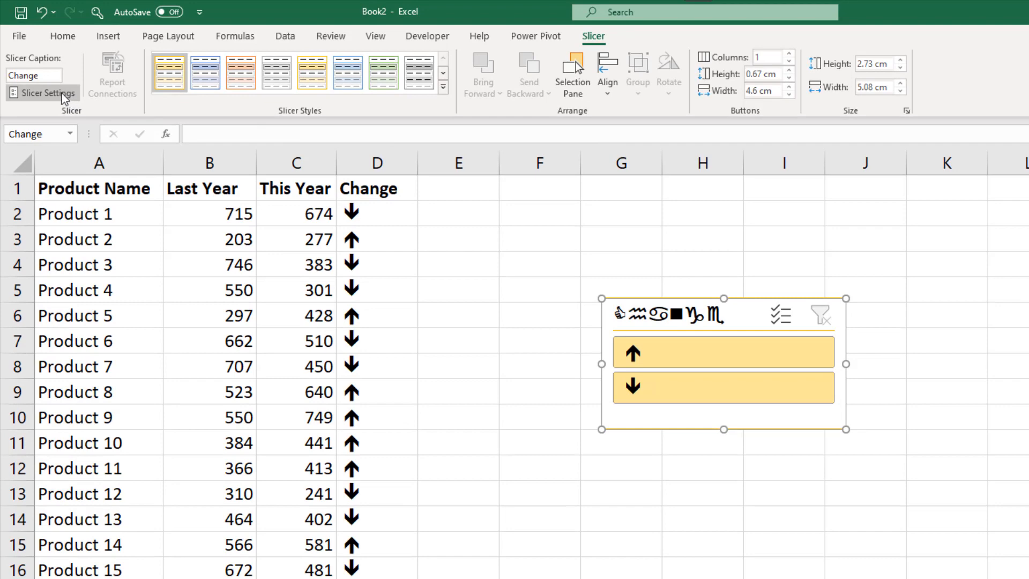
Step: Turn off Display header in the Change slicer's settings
left_click(46, 92)
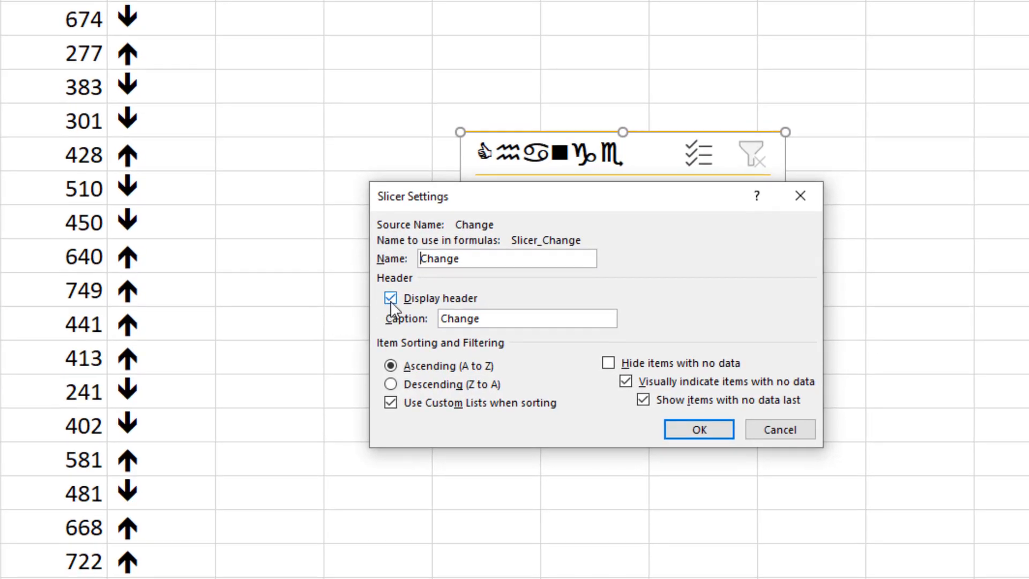
left_click(390, 298)
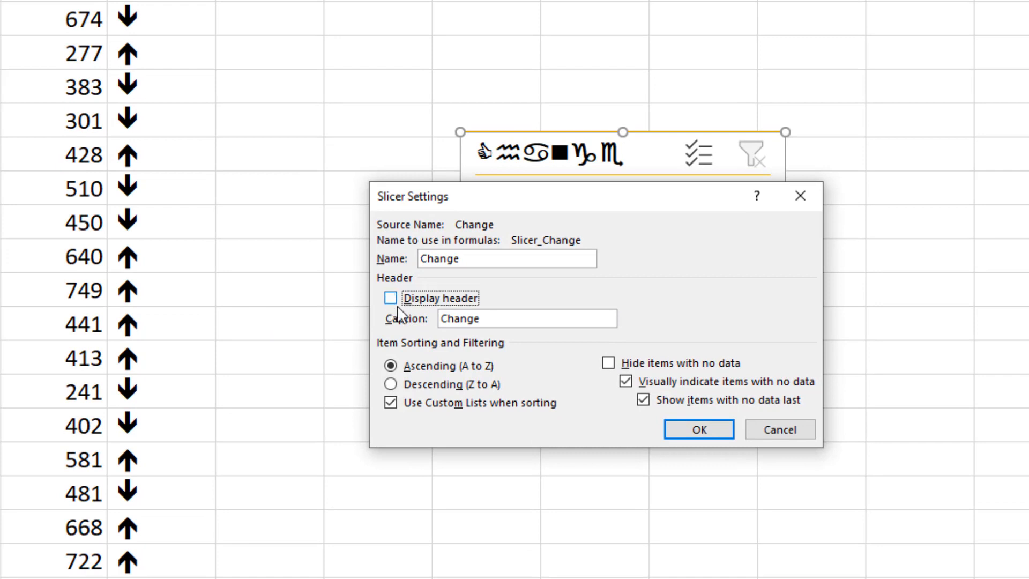
left_click(698, 429)
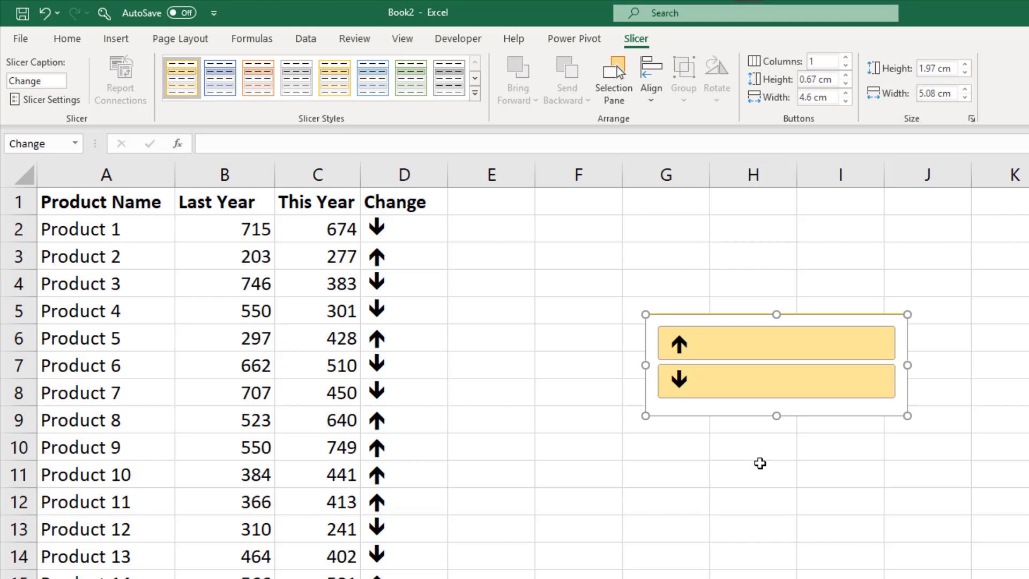
mouse_move(757, 439)
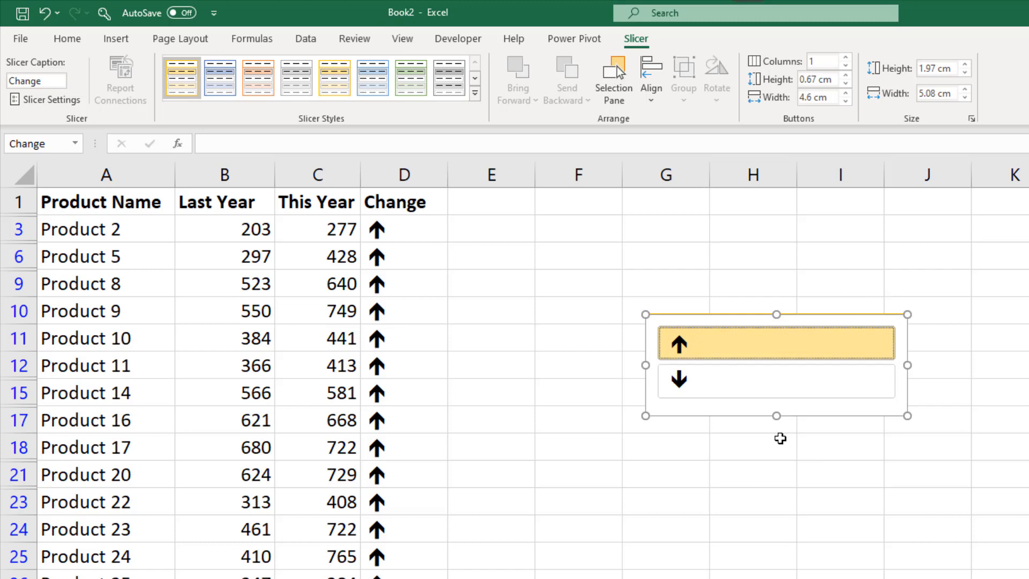
Step: Clear the table filter using Clear in the Data tab's Sort & Filter group
left_click(305, 38)
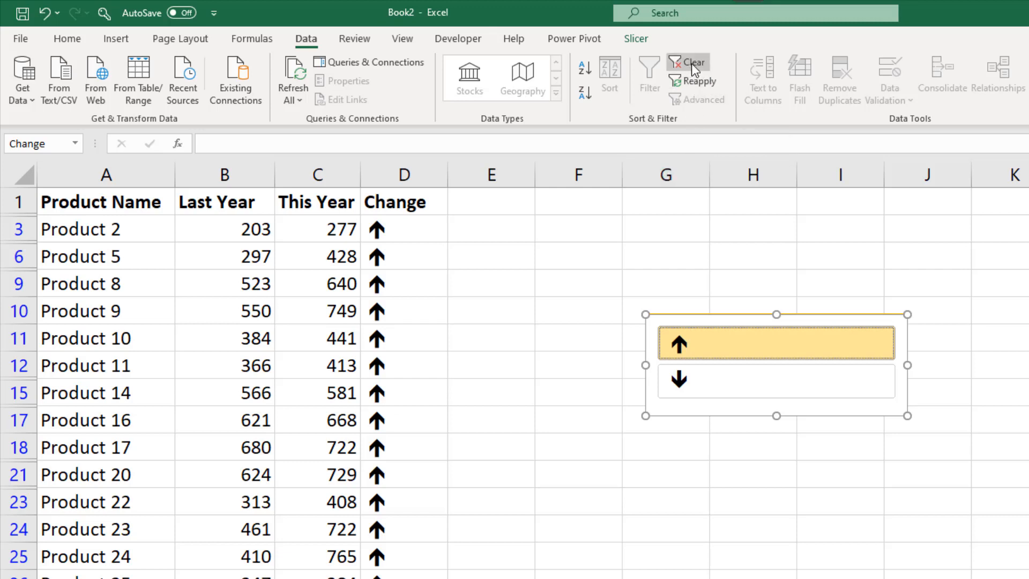
left_click(686, 62)
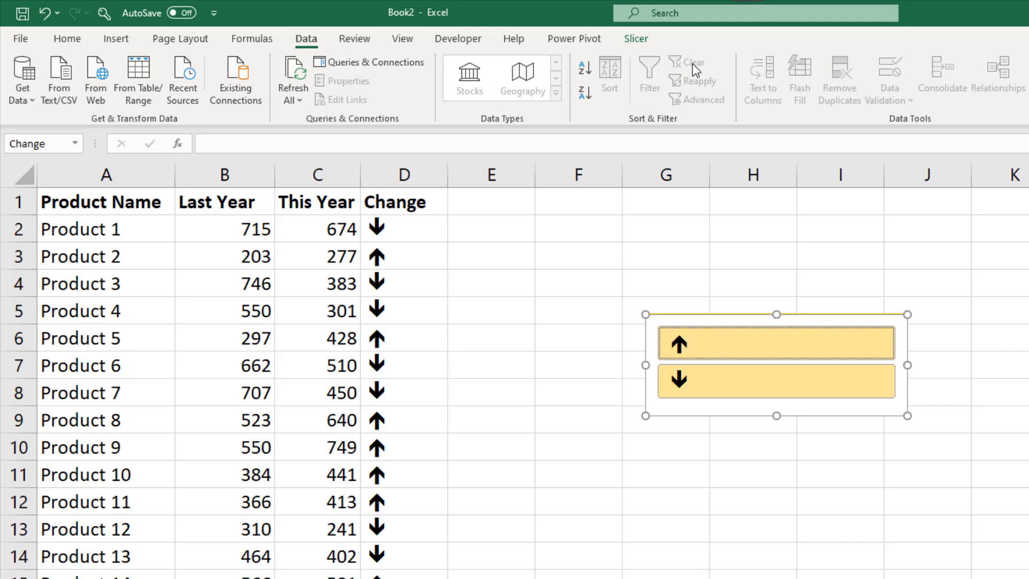
mouse_move(731, 359)
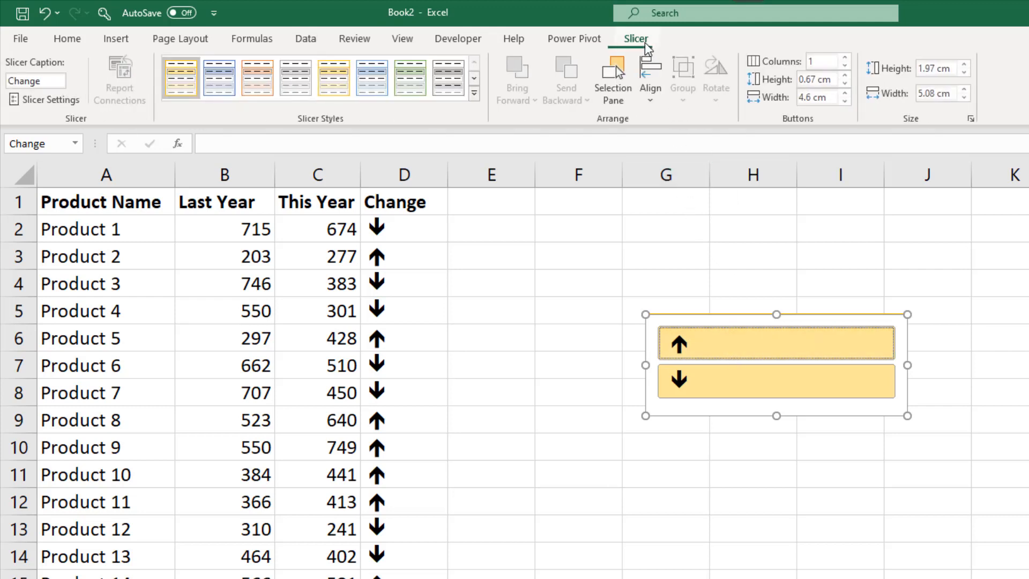
Step: Turn Display header back on in the Change slicer's settings
left_click(44, 100)
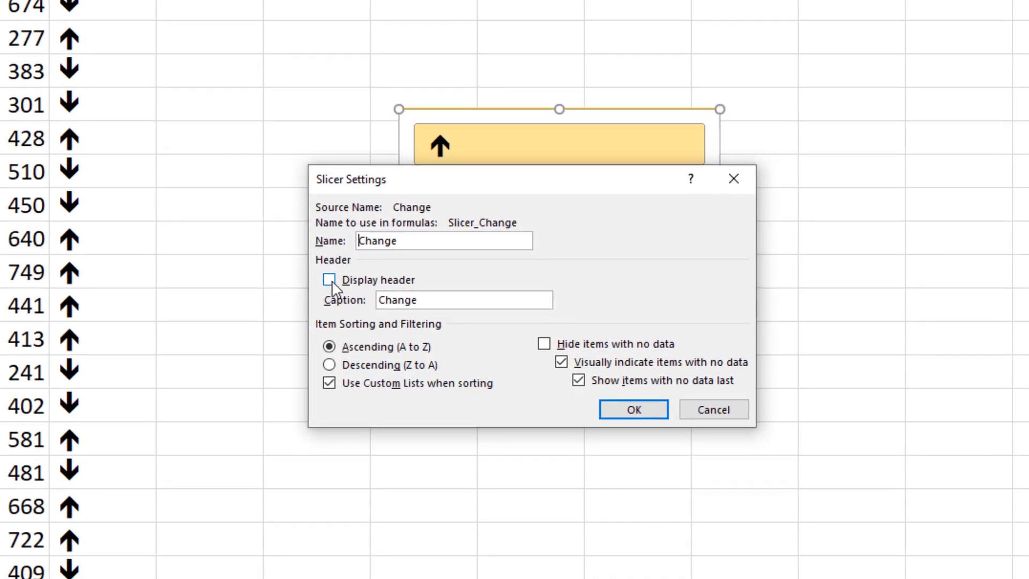
left_click(329, 280)
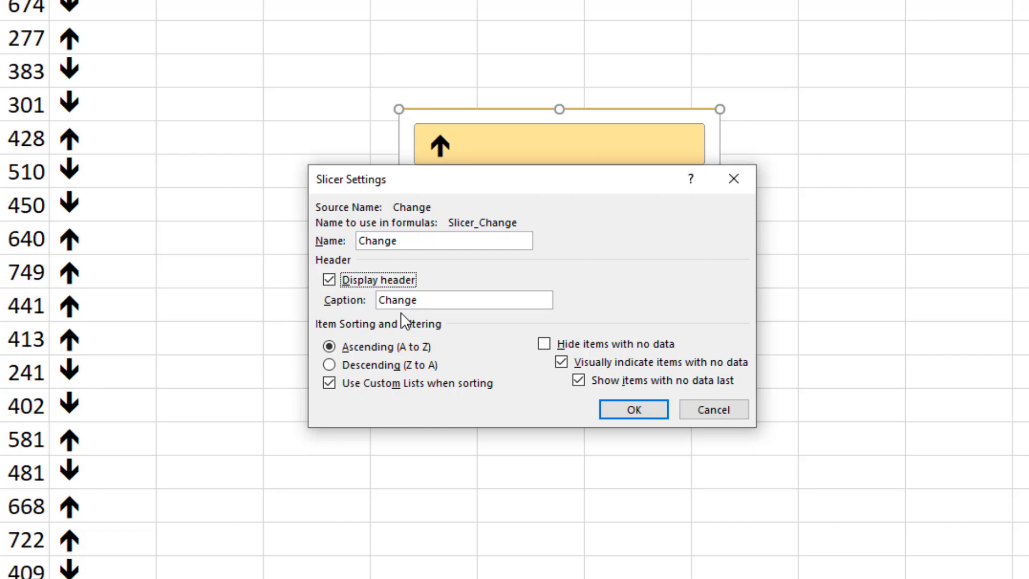
mouse_move(601, 409)
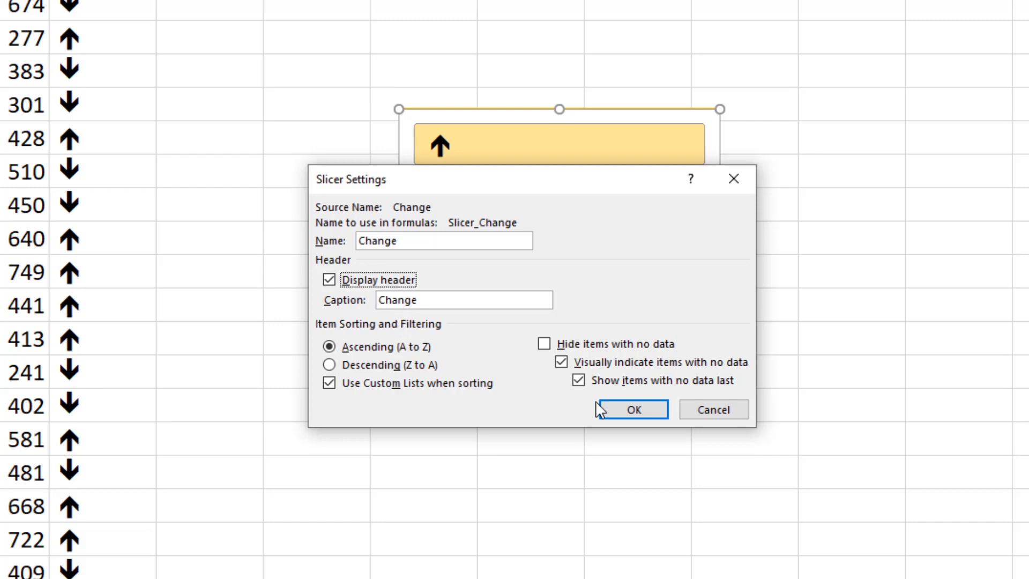
left_click(628, 409)
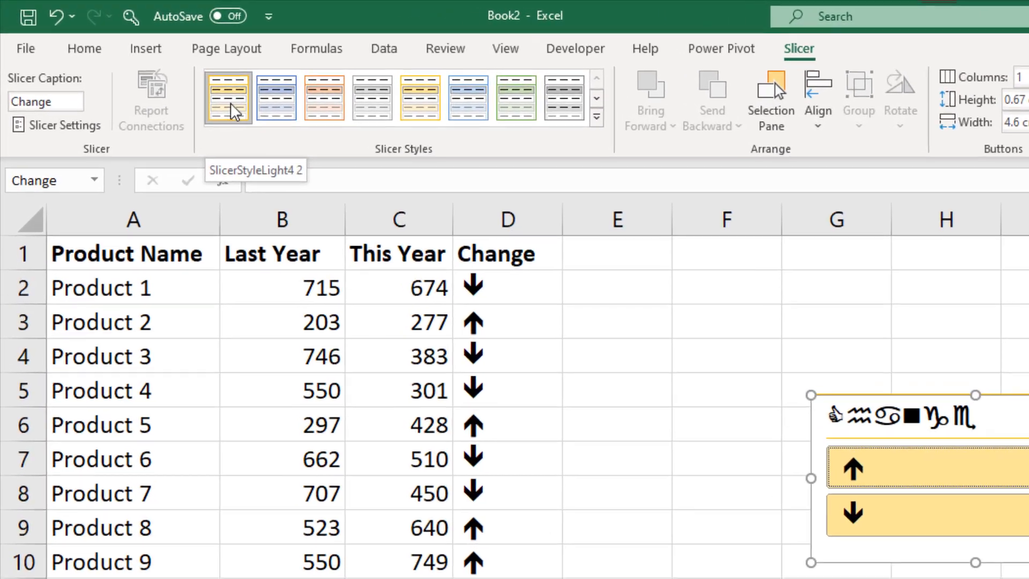
Step: Modify the custom slicer style so its Header element uses the Aharoni font
right_click(228, 97)
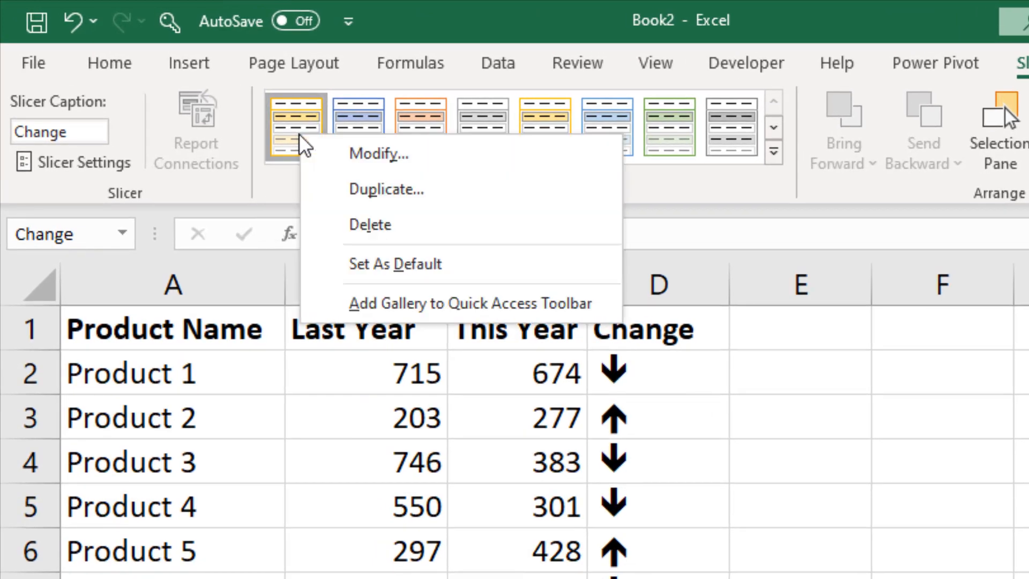
mouse_move(357, 164)
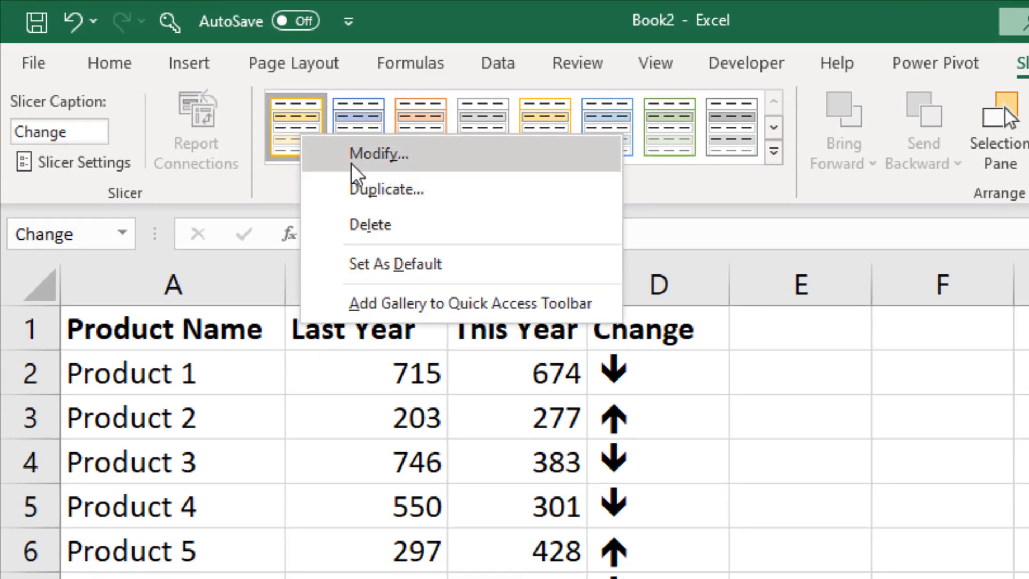
left_click(379, 154)
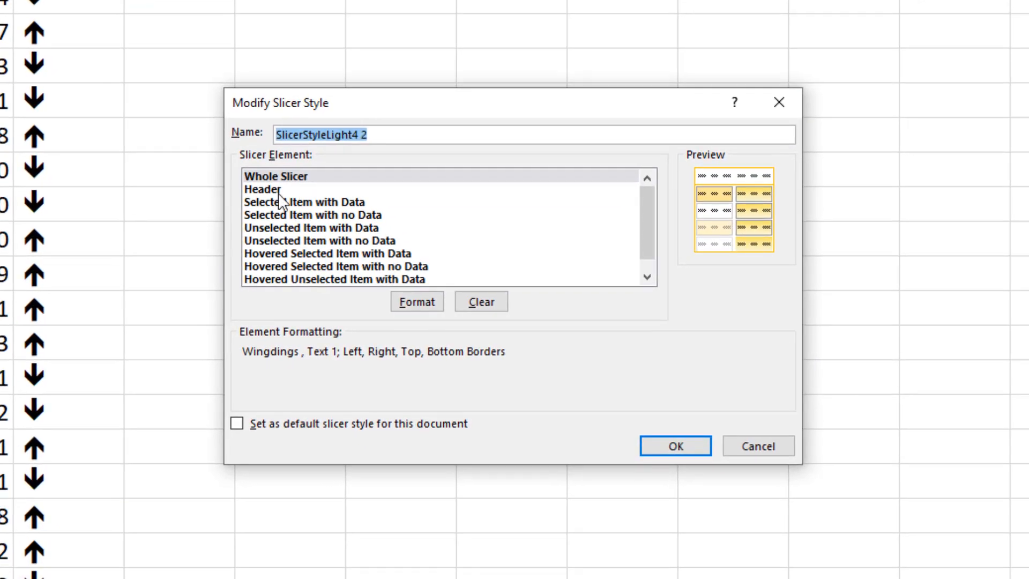
left_click(263, 189)
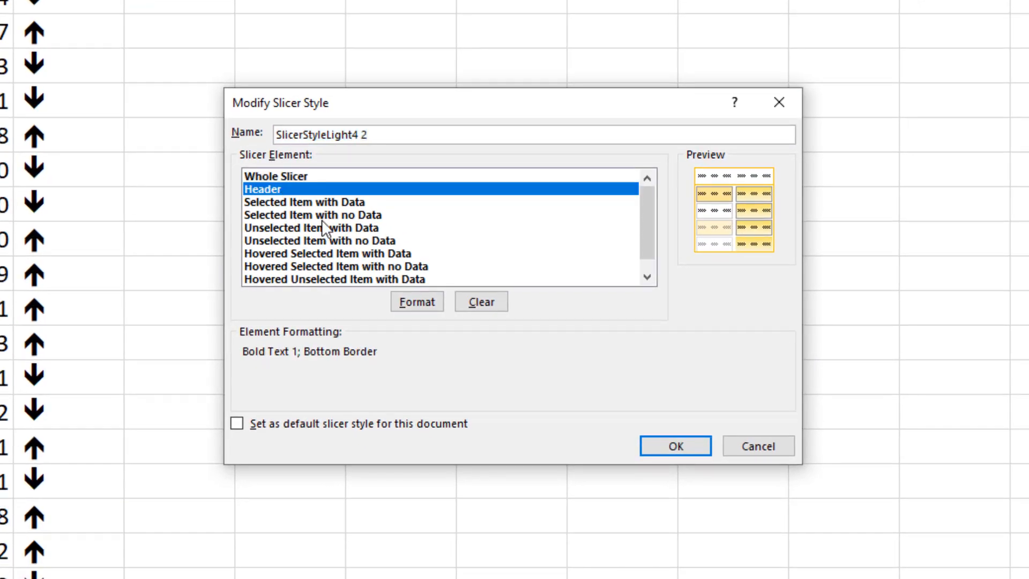
left_click(416, 302)
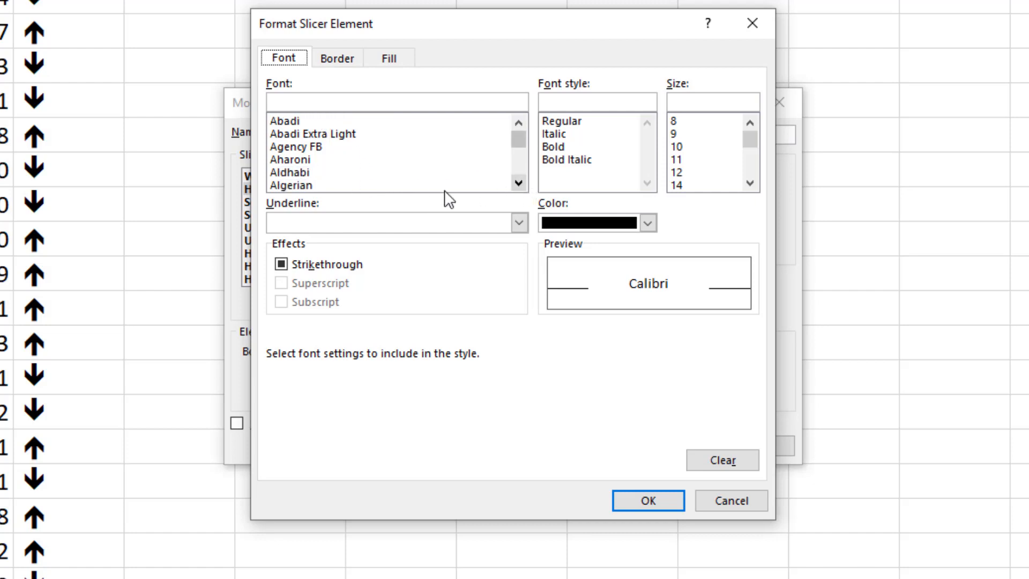
left_click(289, 159)
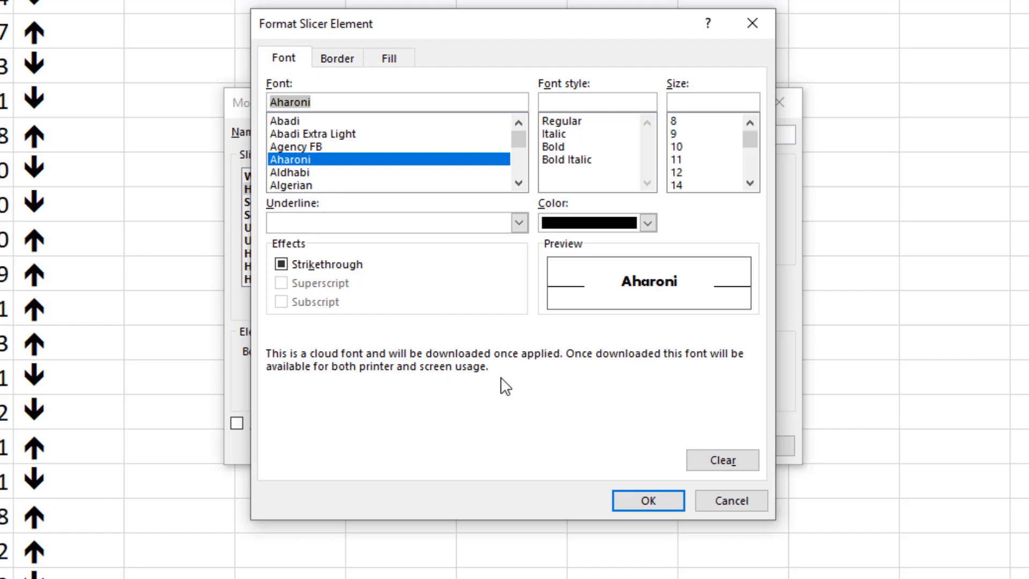
left_click(647, 500)
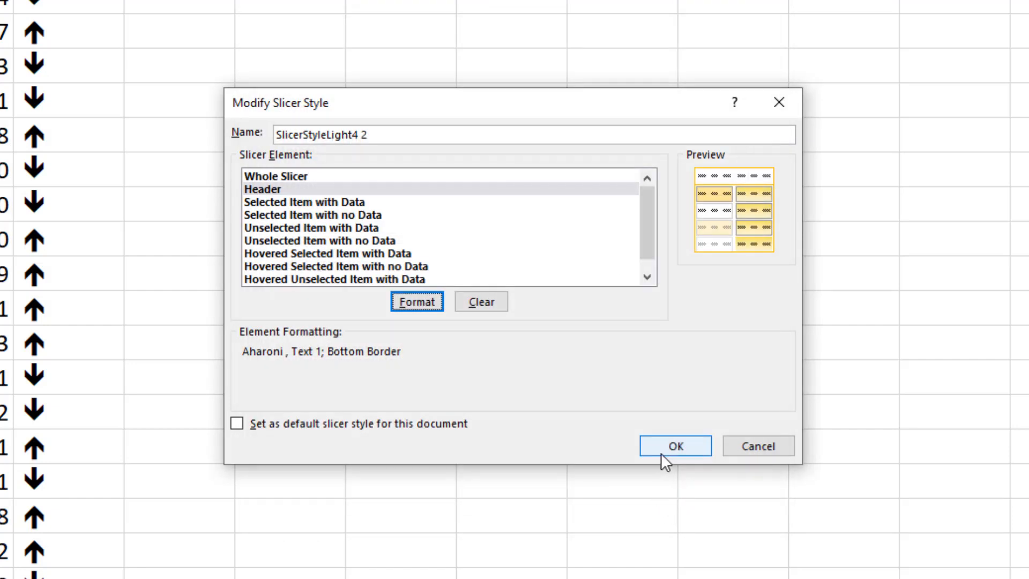
left_click(675, 445)
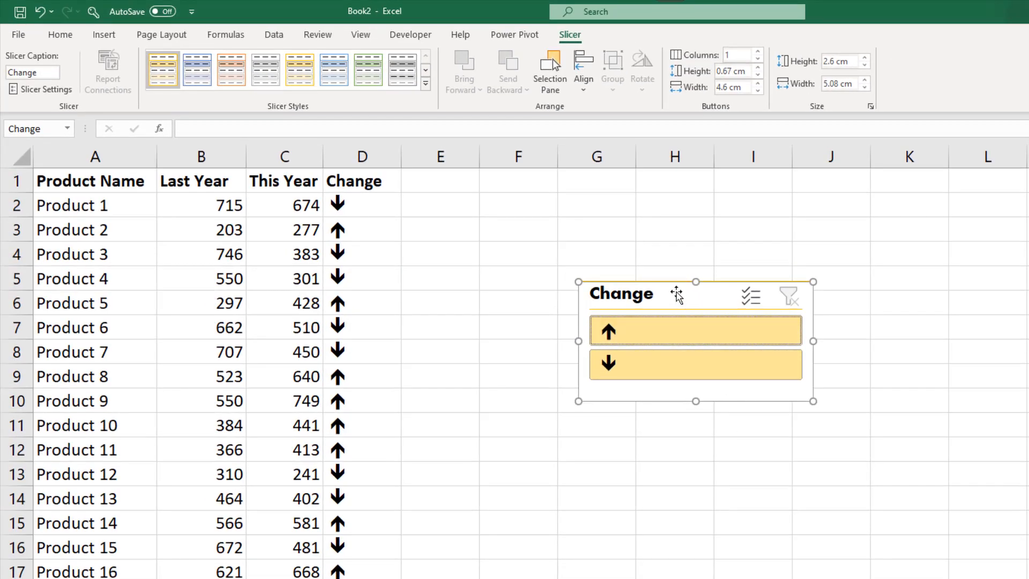
mouse_move(689, 354)
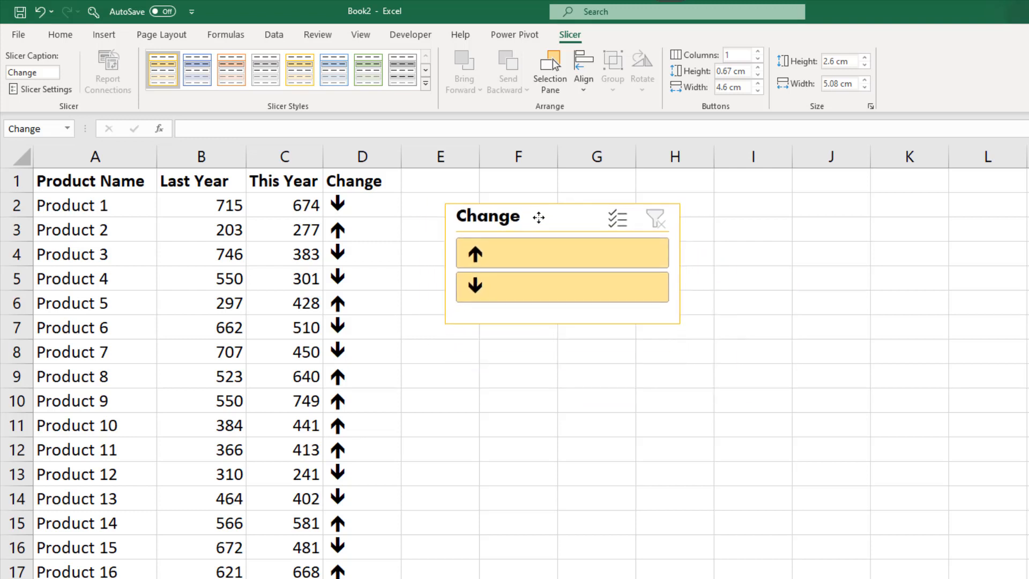
Step: Hide column D (Change) and filter the slicer to the up-arrow products
right_click(360, 156)
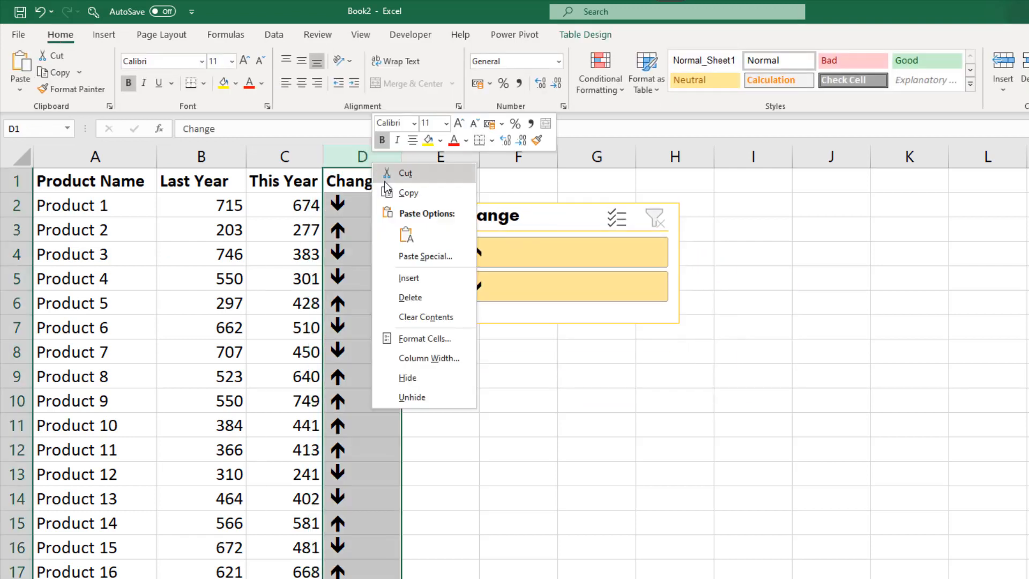
mouse_move(427, 378)
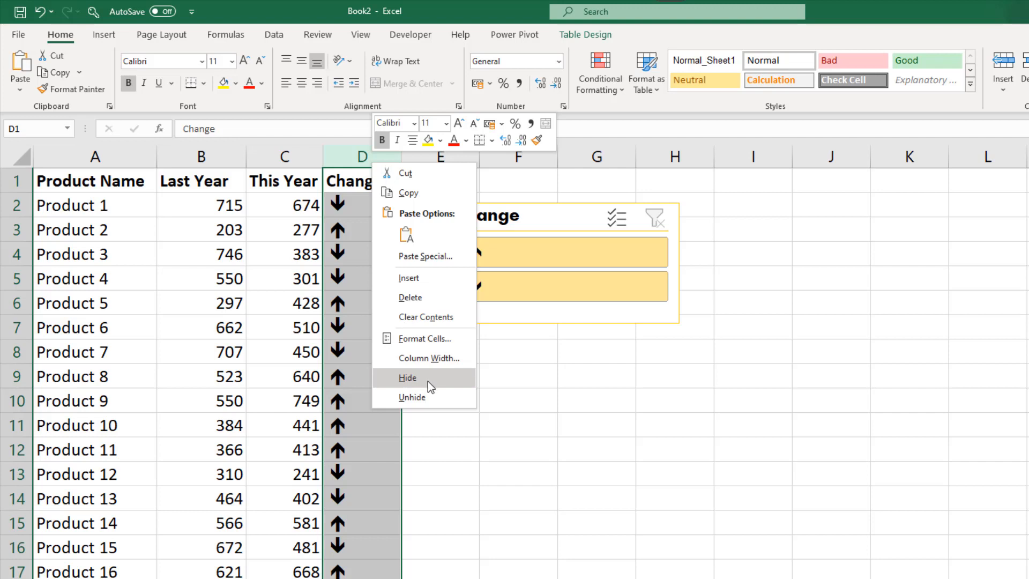
left_click(407, 377)
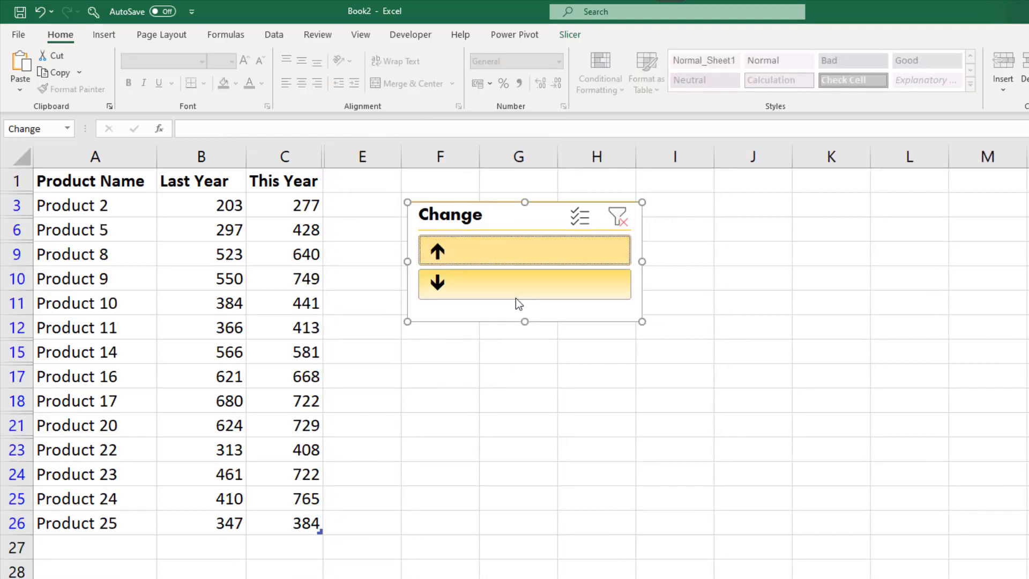
mouse_move(482, 297)
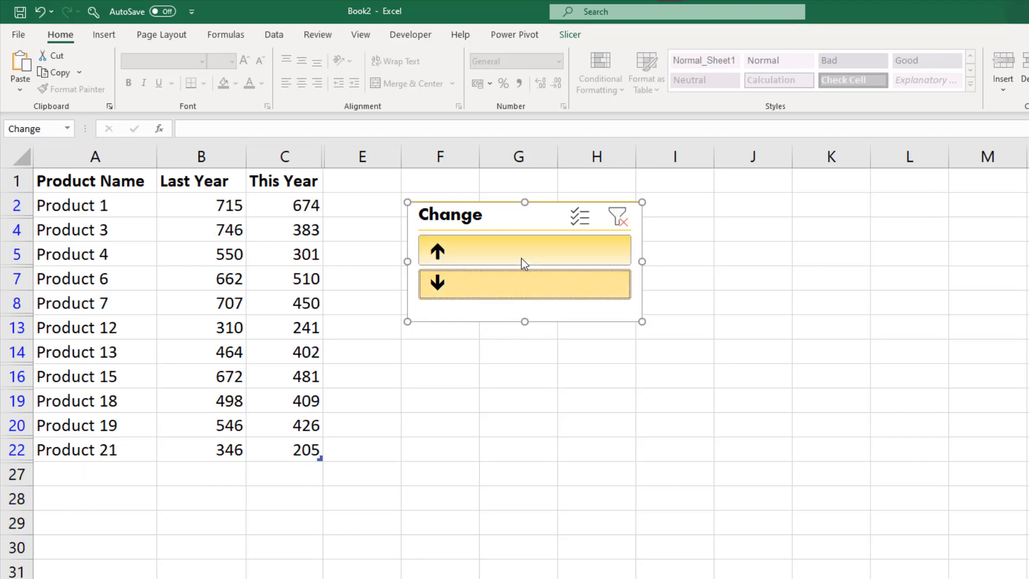
left_click(524, 283)
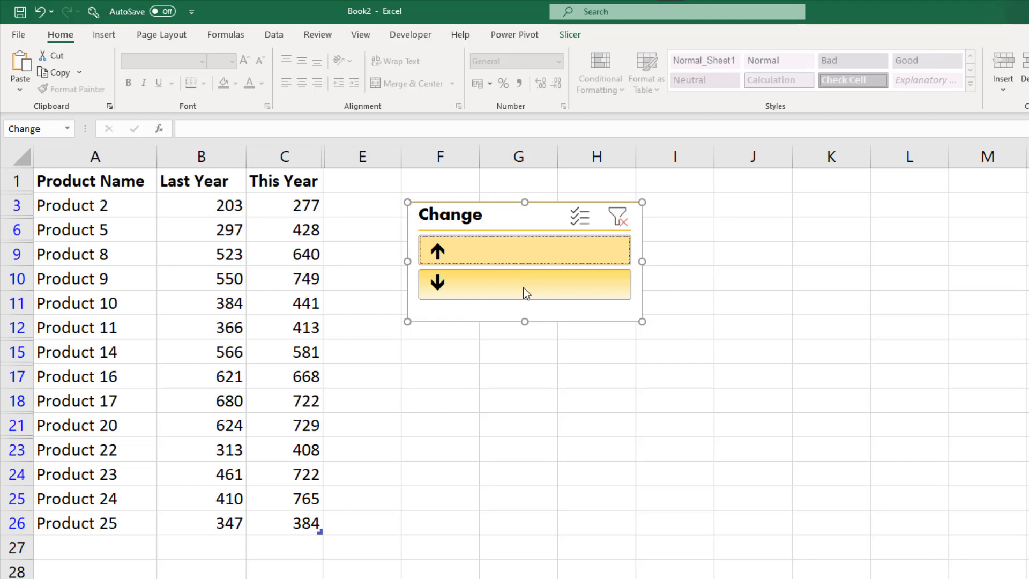
left_click(525, 283)
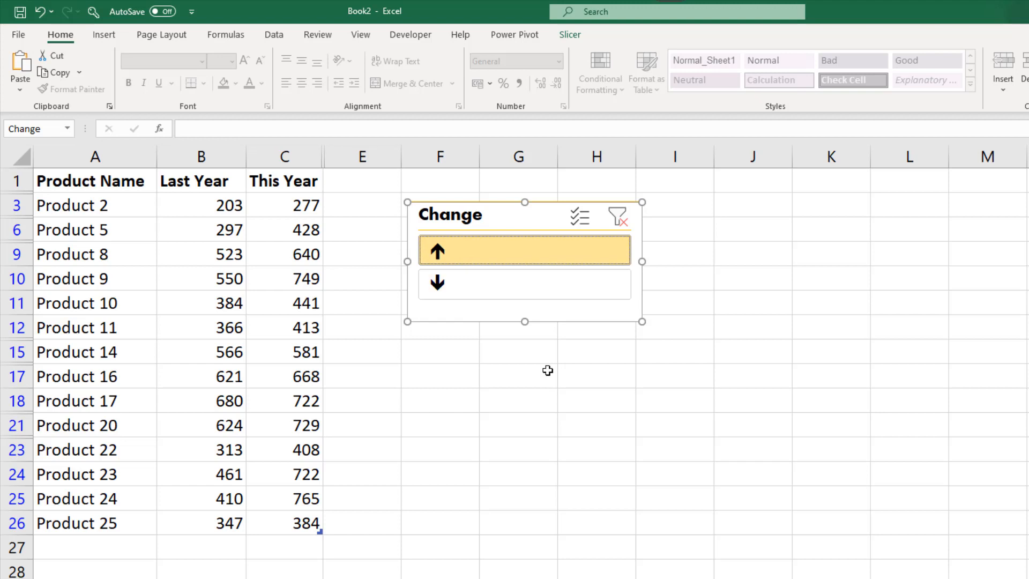